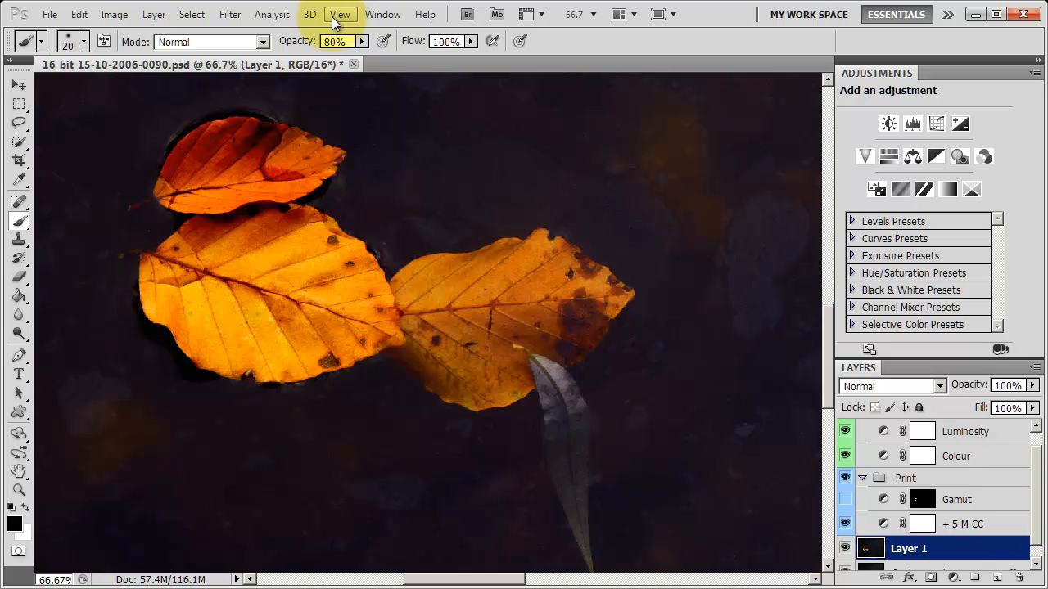
Set the custom proof condition to simulate the cifa_3880_baryta310_p_bk.icc baryta profile.
left_click(341, 13)
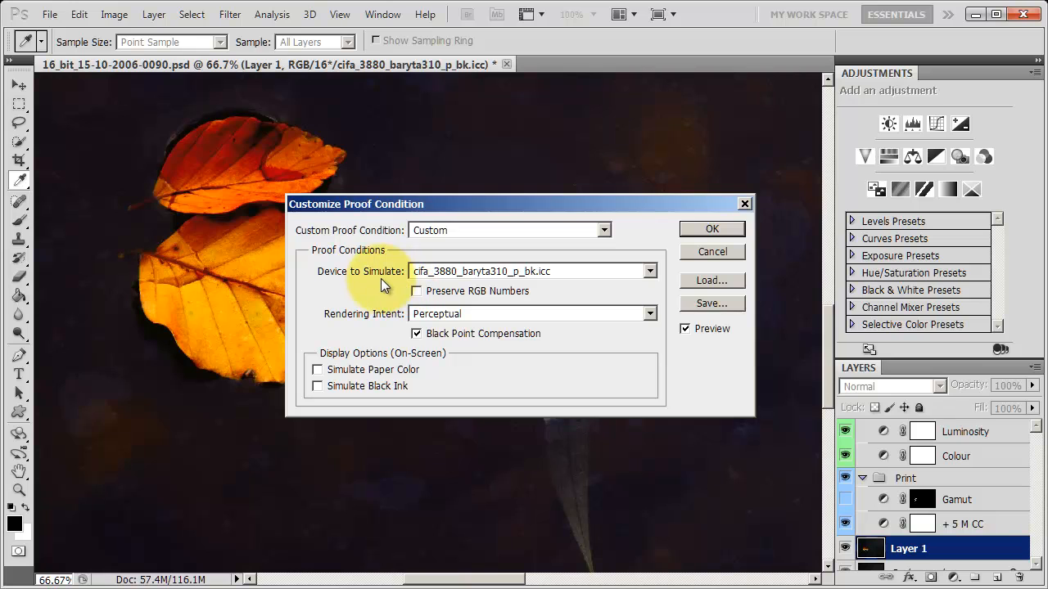
mouse_move(495, 277)
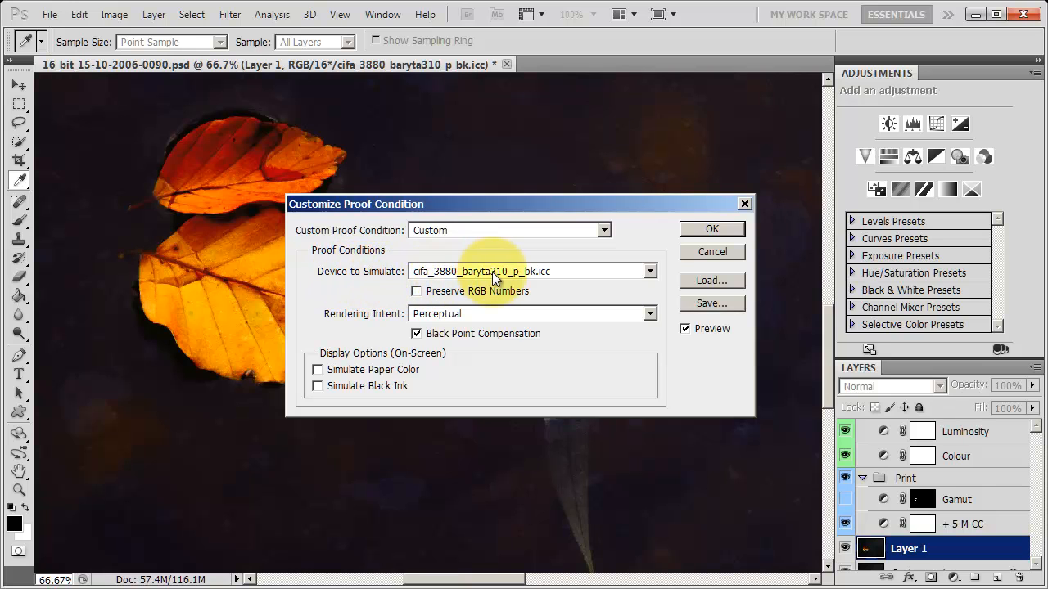
mouse_move(648, 272)
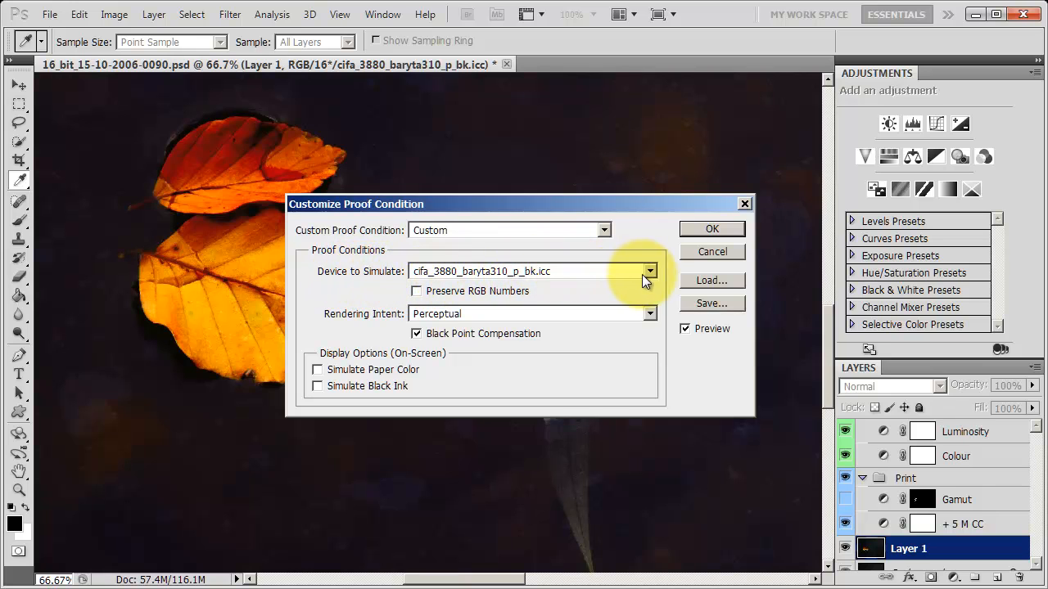
left_click(648, 272)
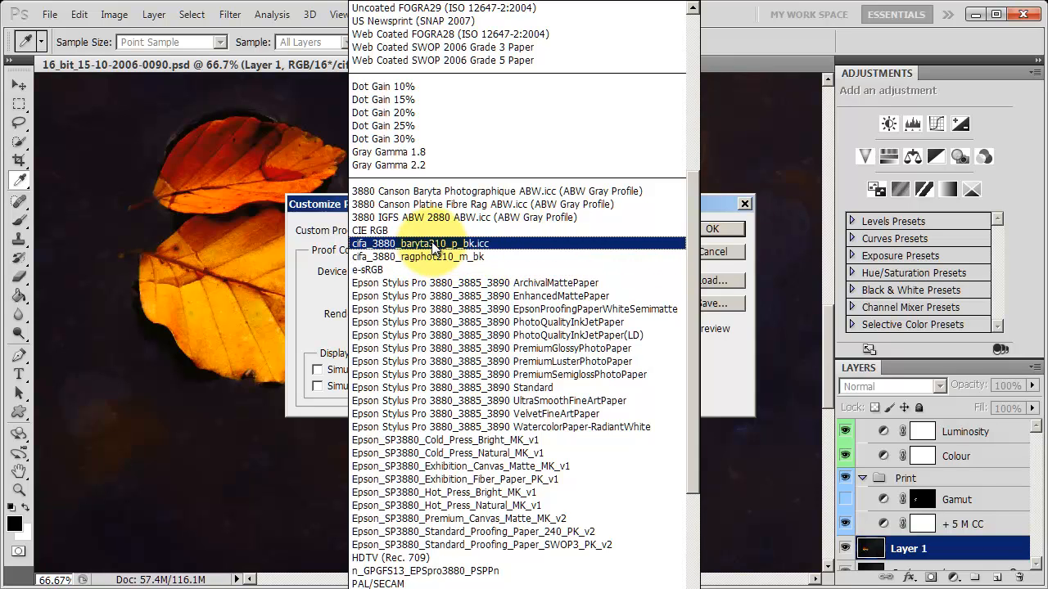
left_click(427, 243)
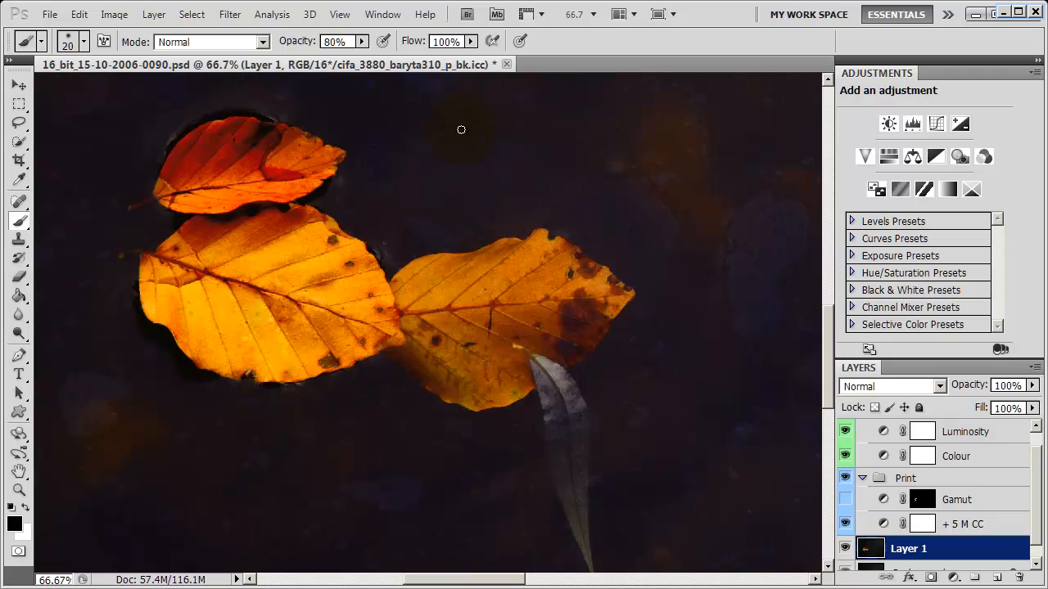
mouse_move(422, 68)
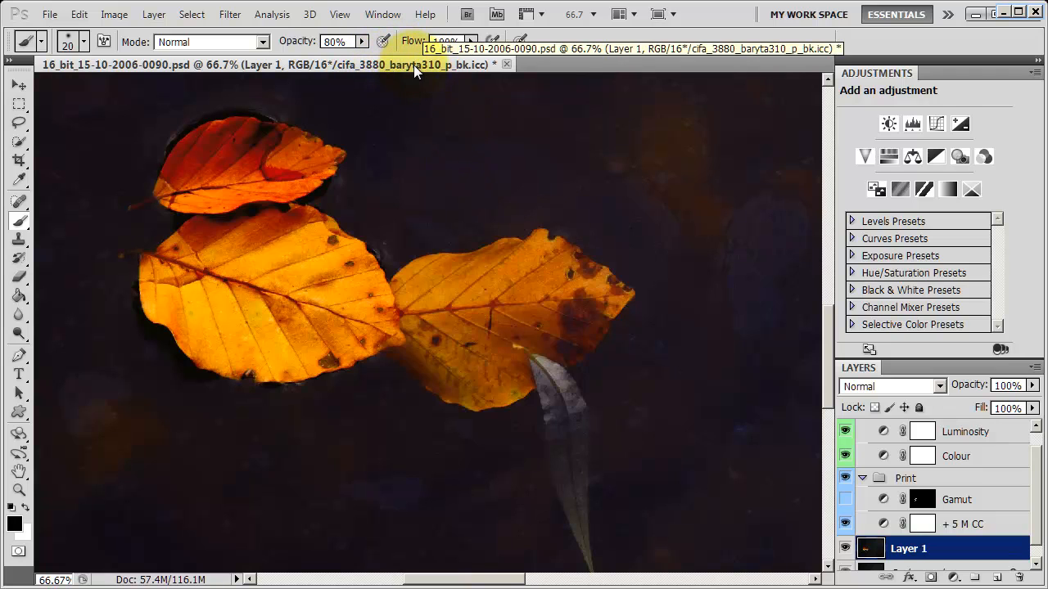
mouse_move(402, 79)
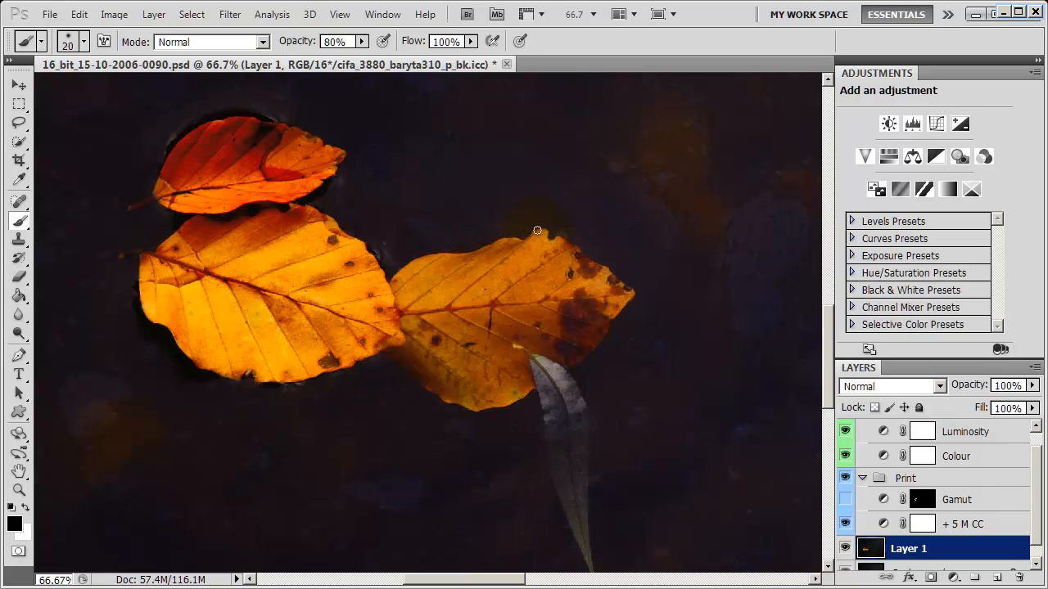
mouse_move(303, 193)
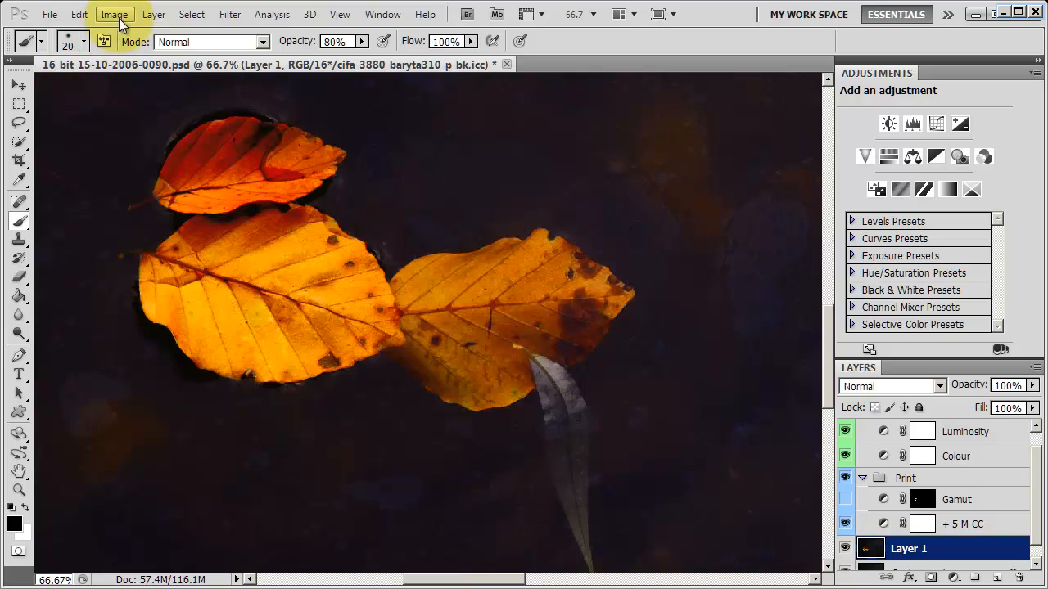
Duplicate the image and delete the Luminosity group with its contents from the copy.
left_click(111, 13)
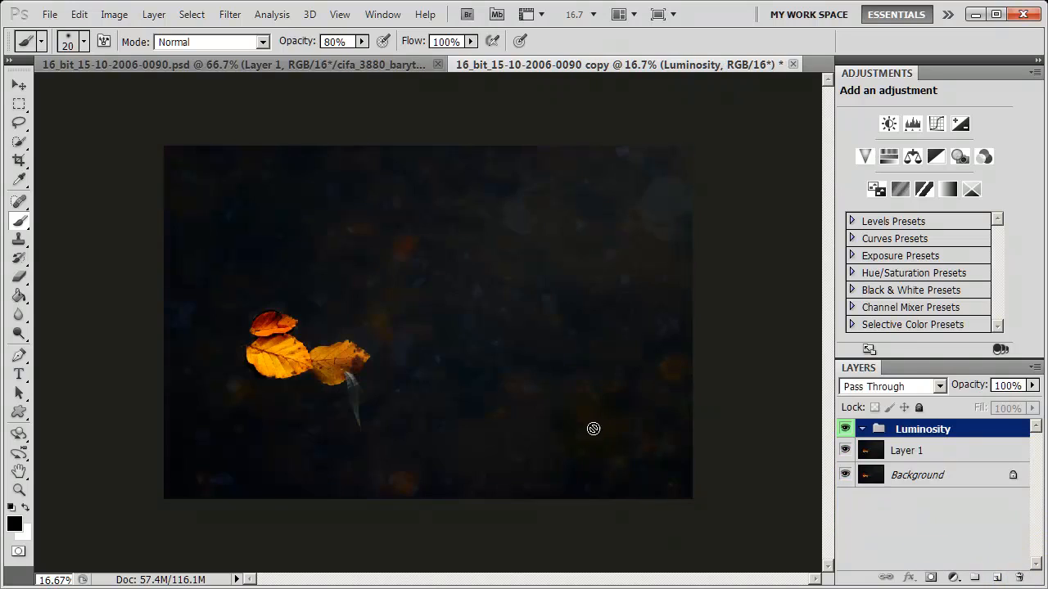
left_click(1017, 583)
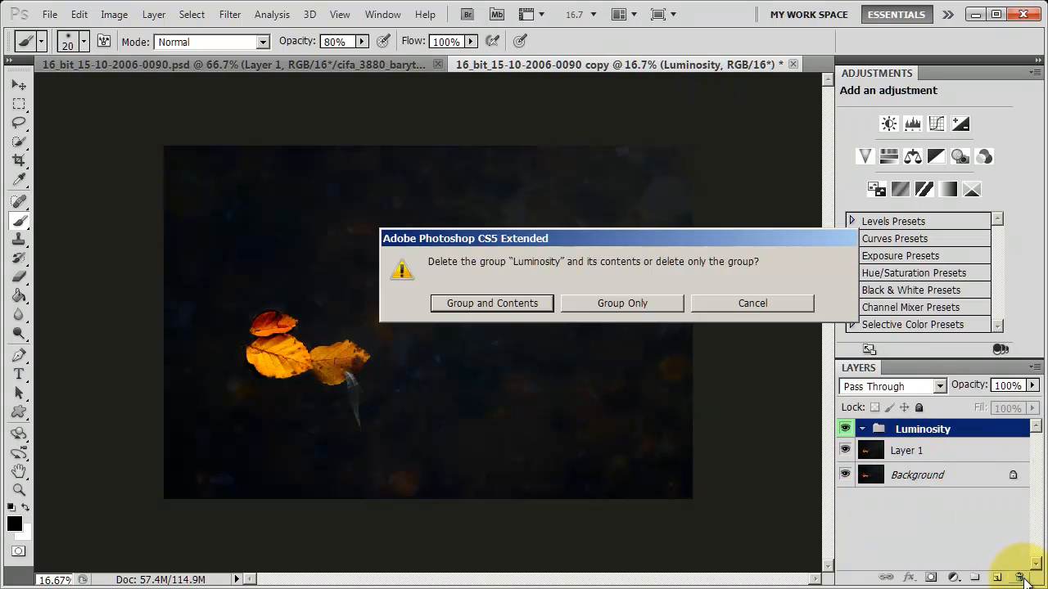
left_click(622, 303)
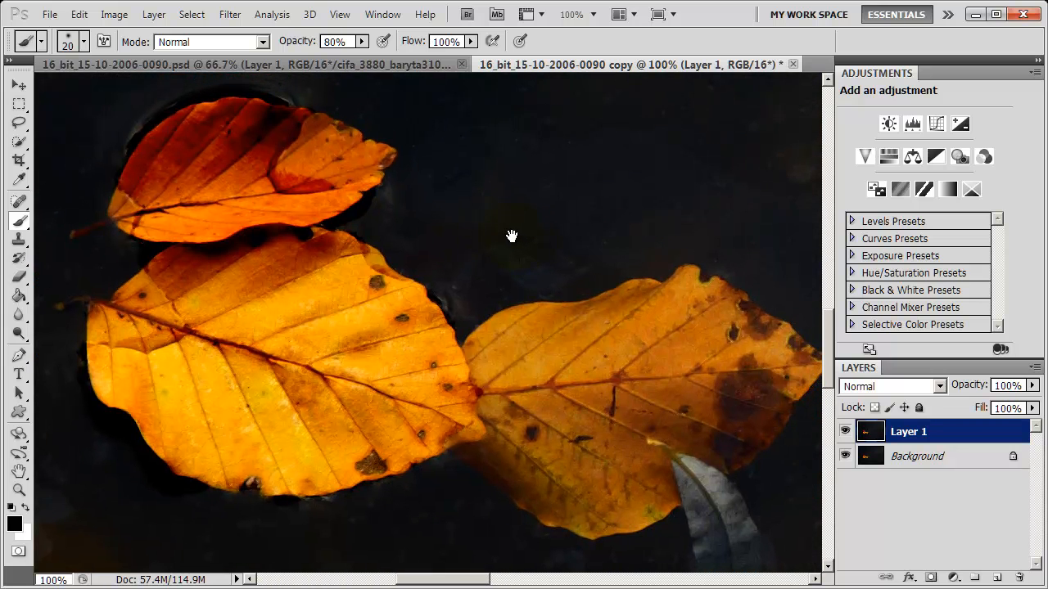
mouse_move(407, 209)
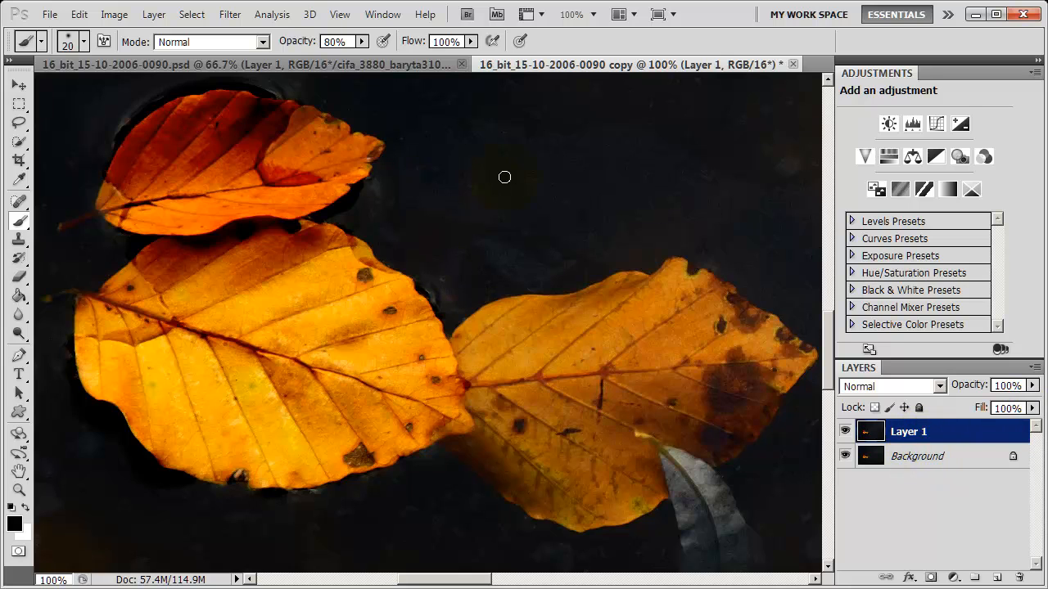
mouse_move(514, 161)
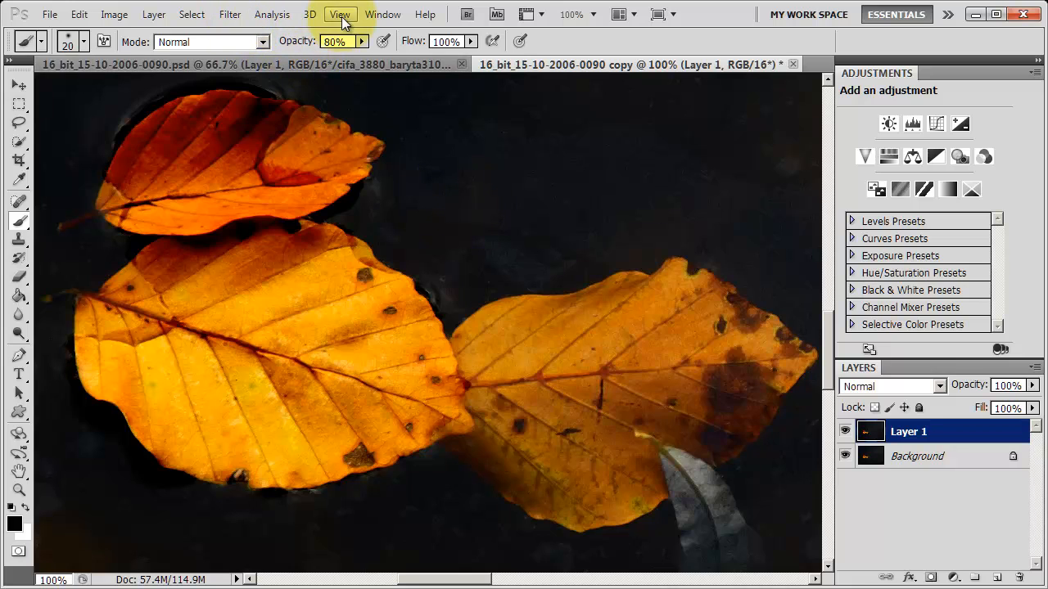
Turn on Proof Colors in the copy and toggle it off and on to compare the baryta look.
left_click(340, 13)
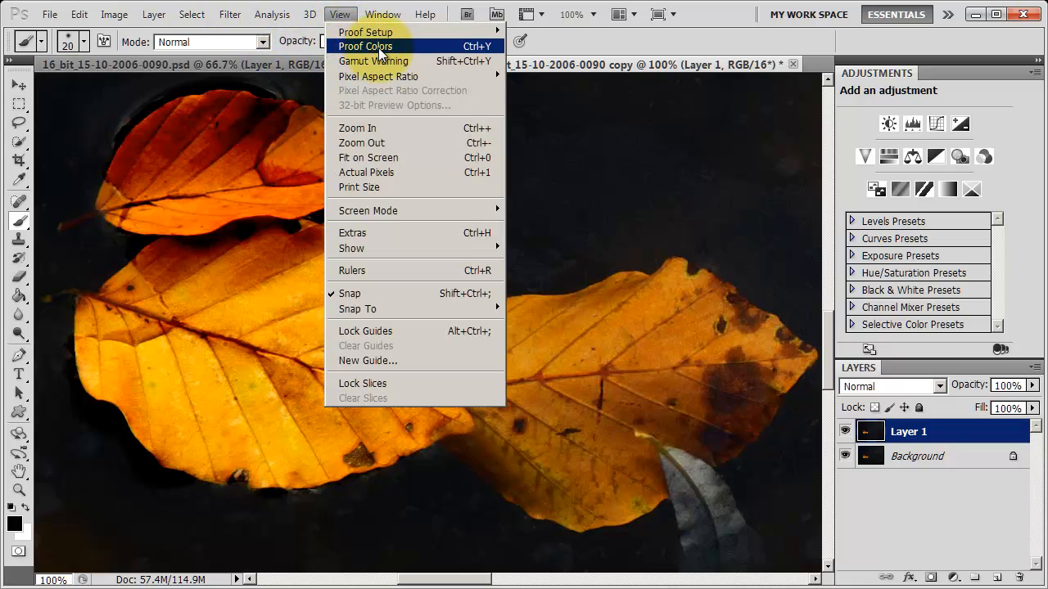
mouse_move(373, 33)
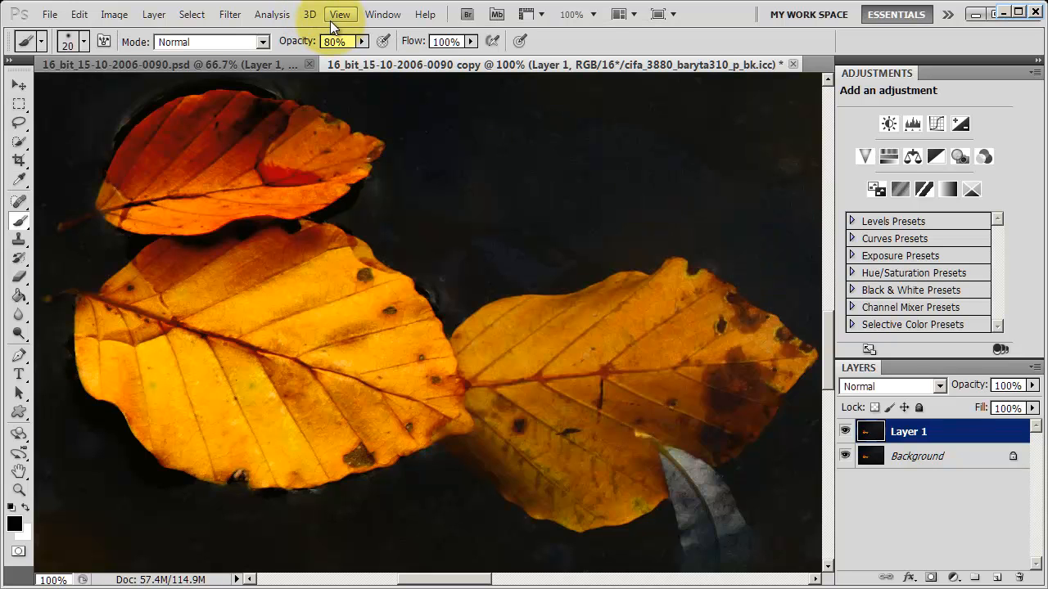
left_click(341, 13)
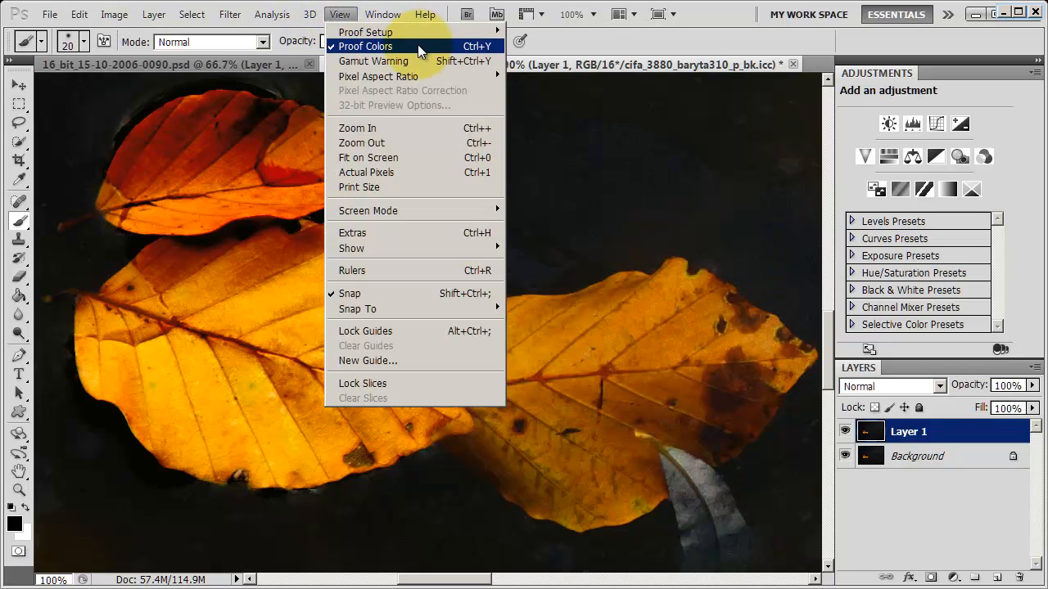
mouse_move(440, 46)
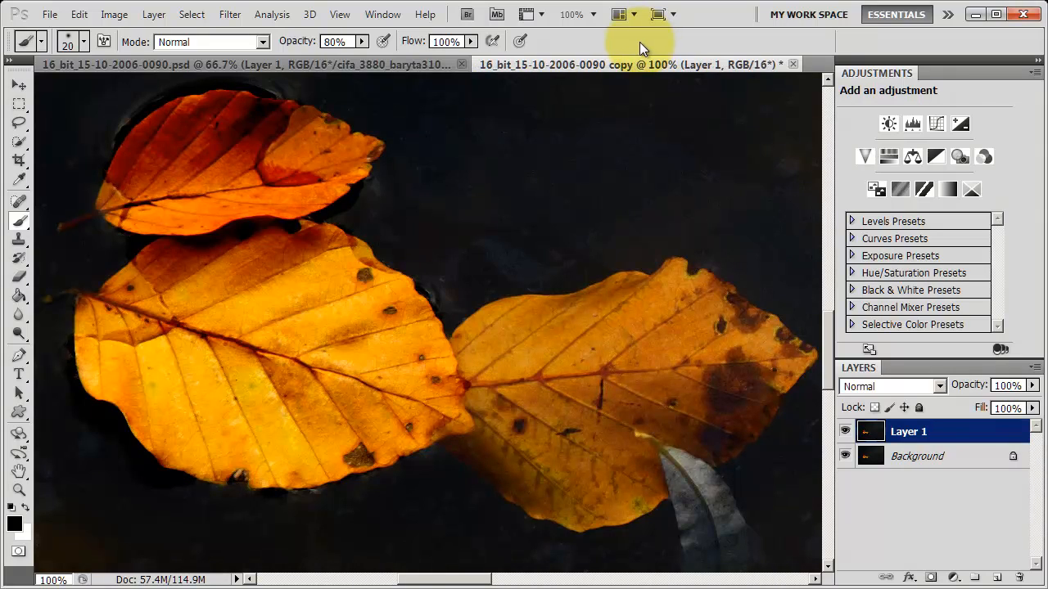
left_click(341, 13)
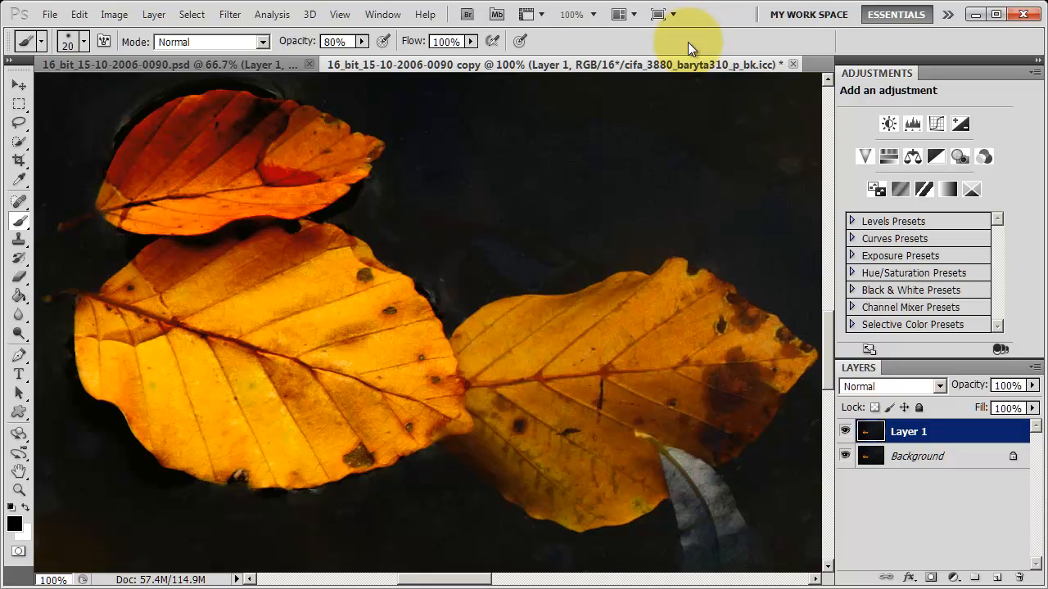
left_click(339, 13)
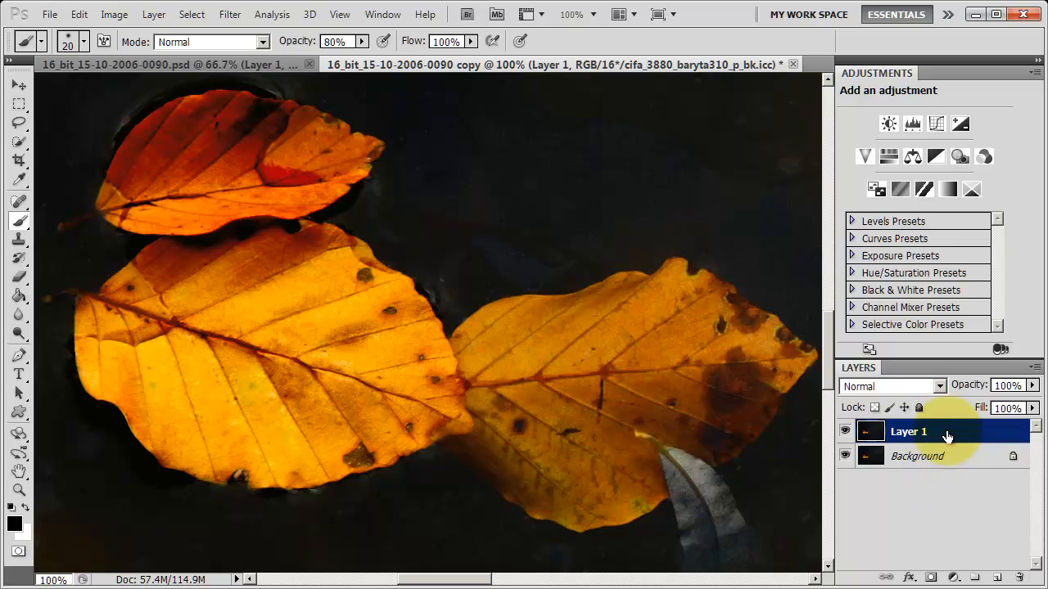
Add a Curves adjustment above Layer 1 and pull the dark end down to deepen shadows.
left_click(912, 124)
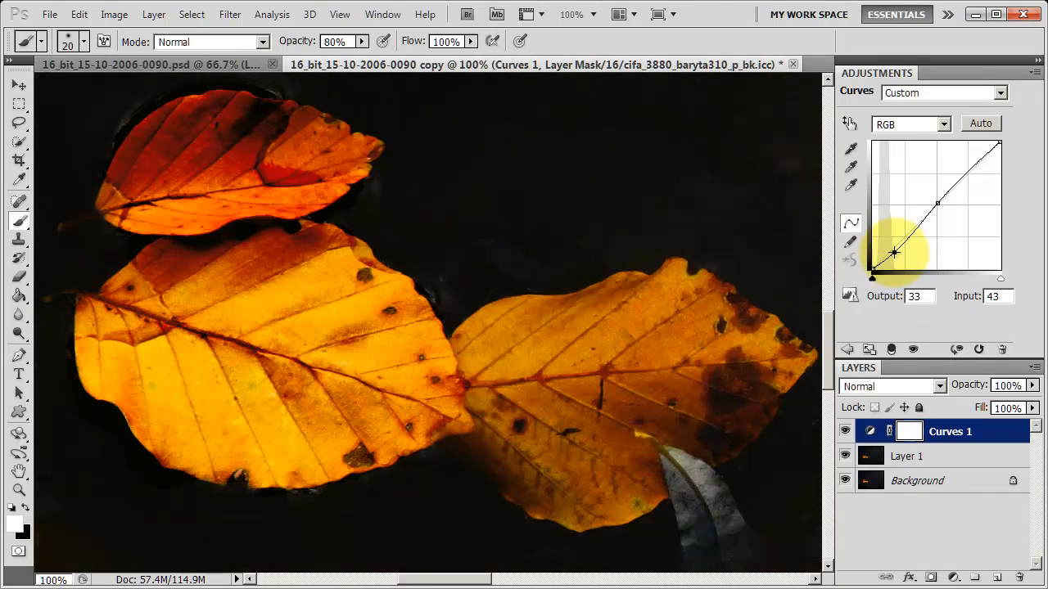
left_click_drag(894, 252, 890, 249)
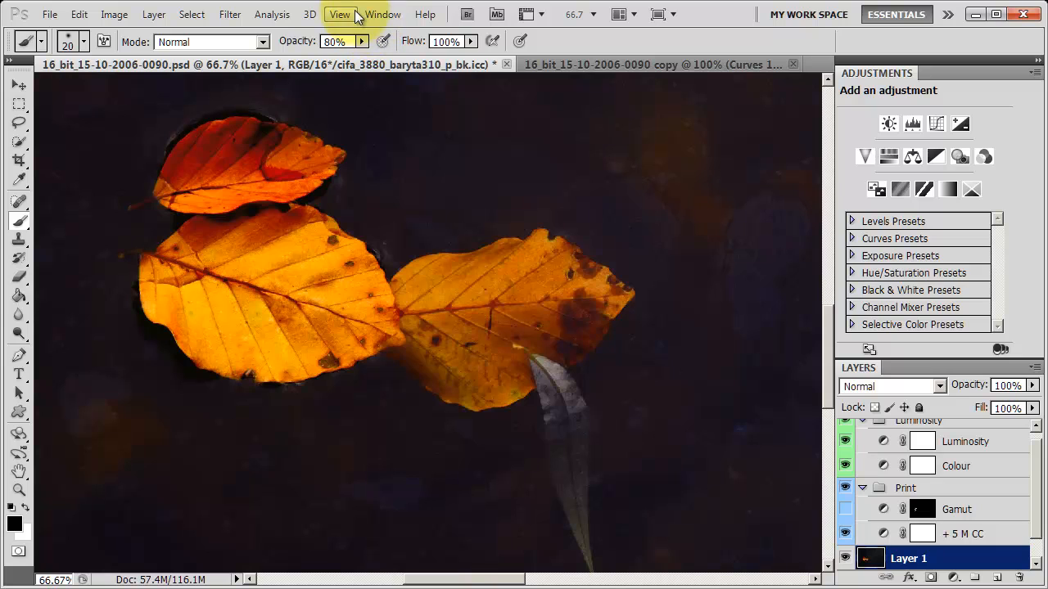
Check the View menu on the original, then close the copy to reach the save prompt.
left_click(341, 13)
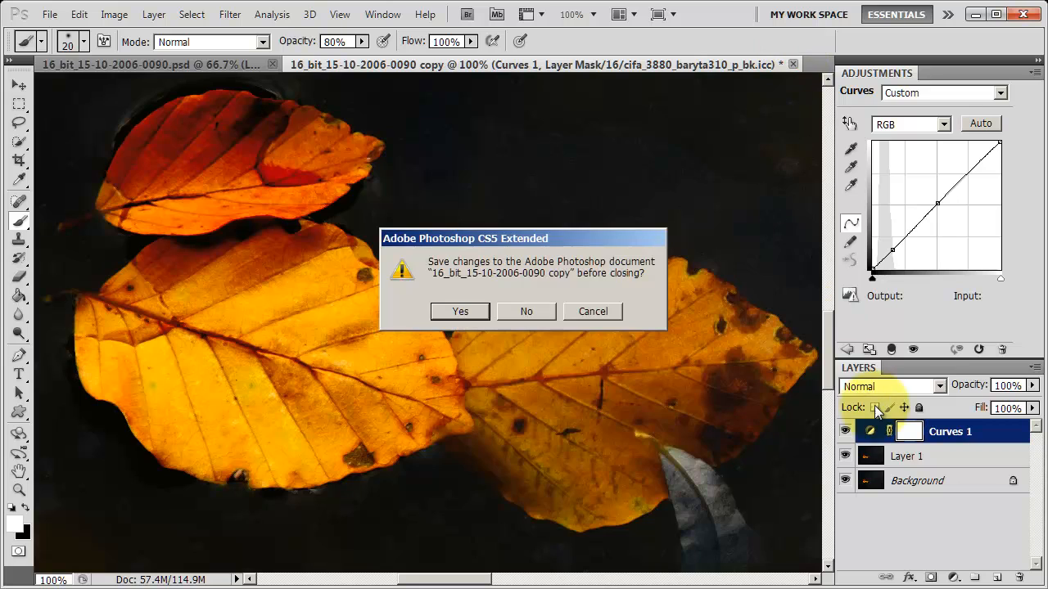
Answer No to the save prompt so the copy closes without saving.
left_click(526, 311)
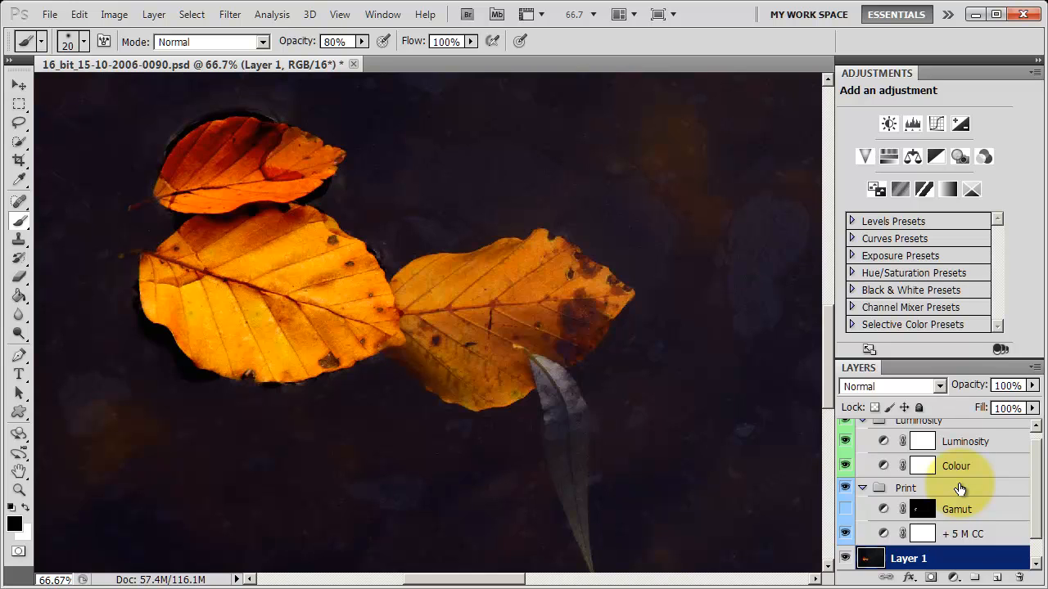
mouse_move(550, 190)
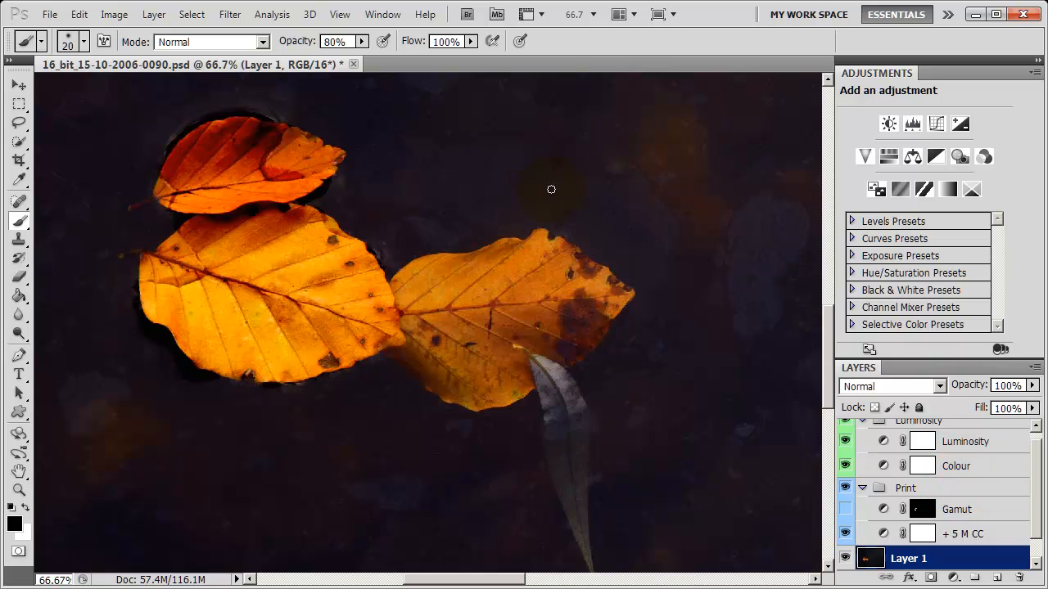
Re-enable the custom baryta proof condition on the original document.
left_click(340, 13)
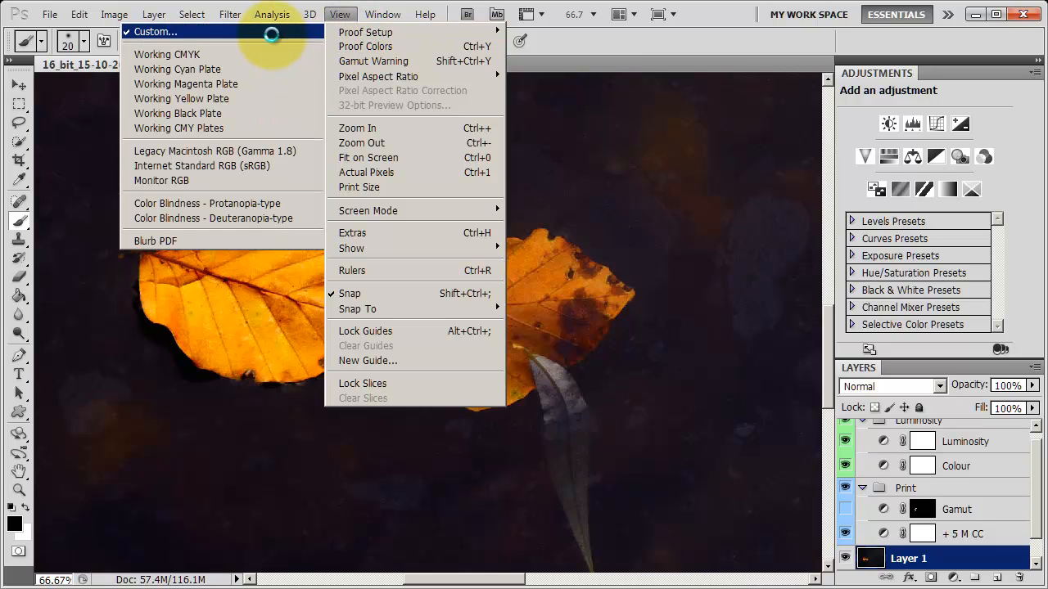
left_click(158, 33)
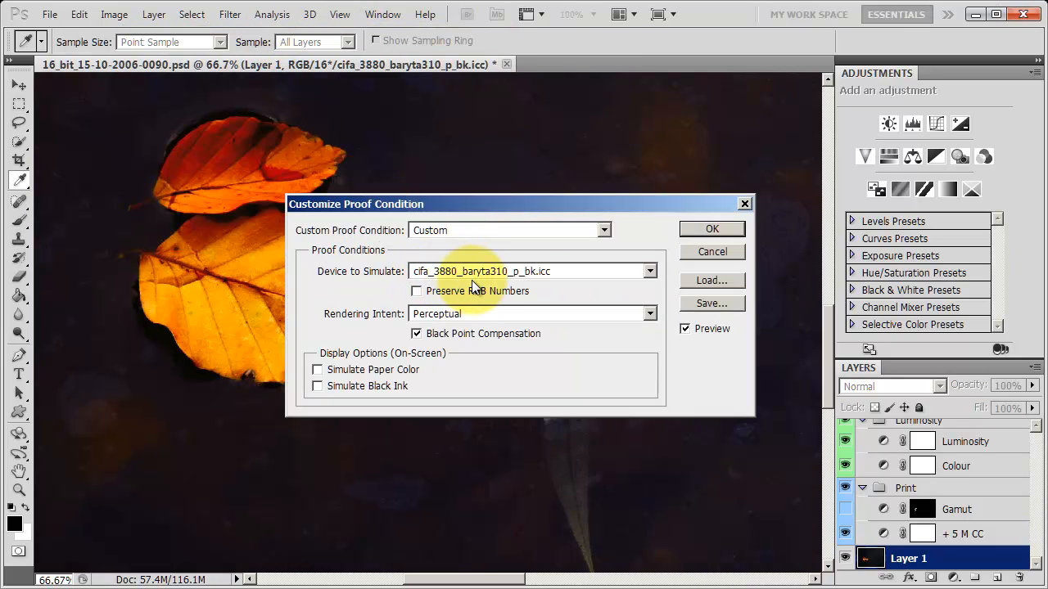
left_click(711, 229)
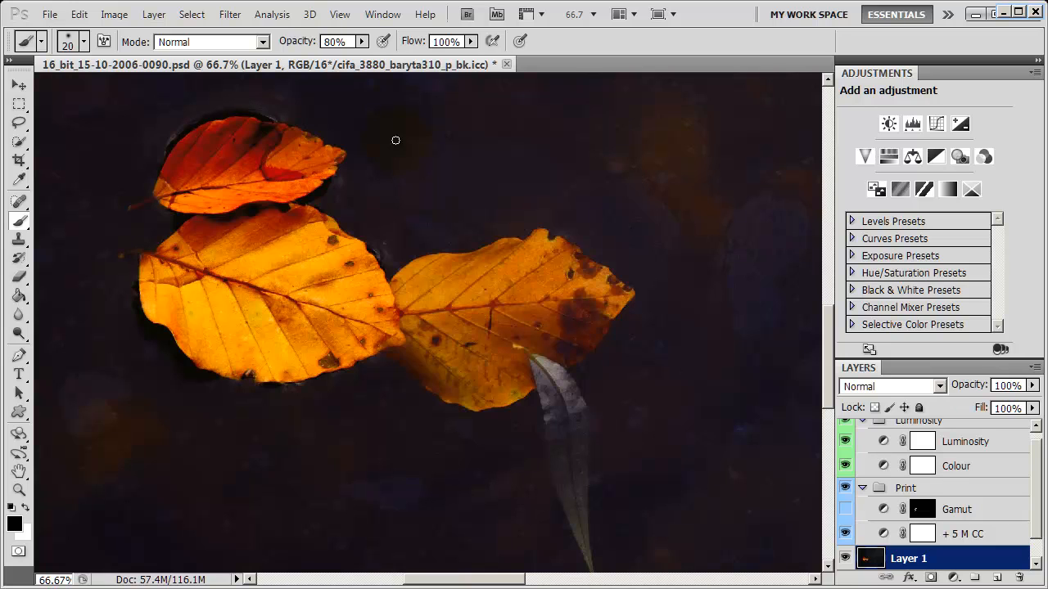
Switch on the Gamut Warning overlay to flag out-of-gamut leaf colours.
left_click(328, 13)
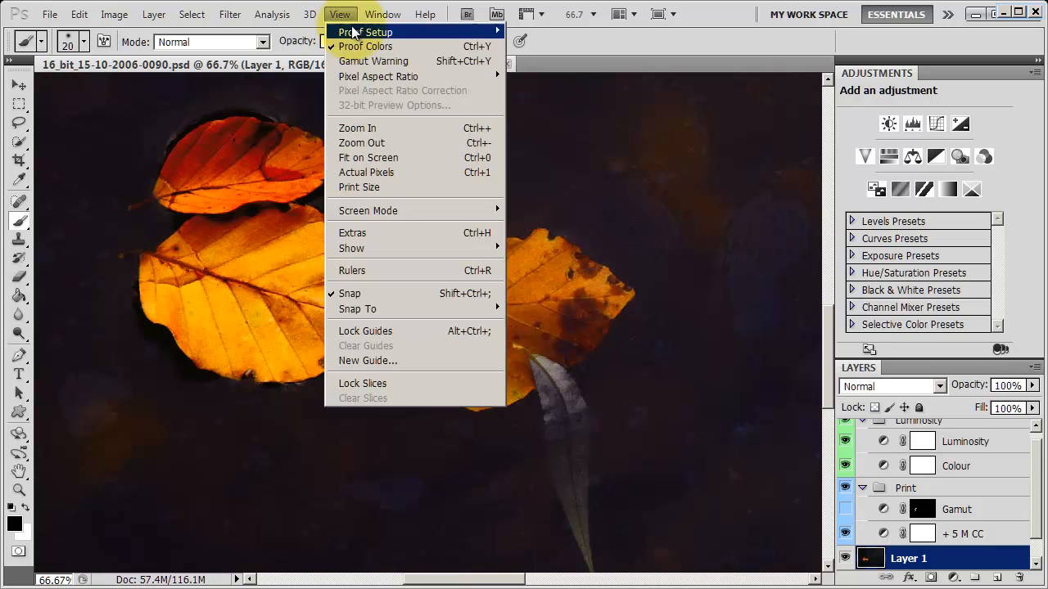
mouse_move(374, 62)
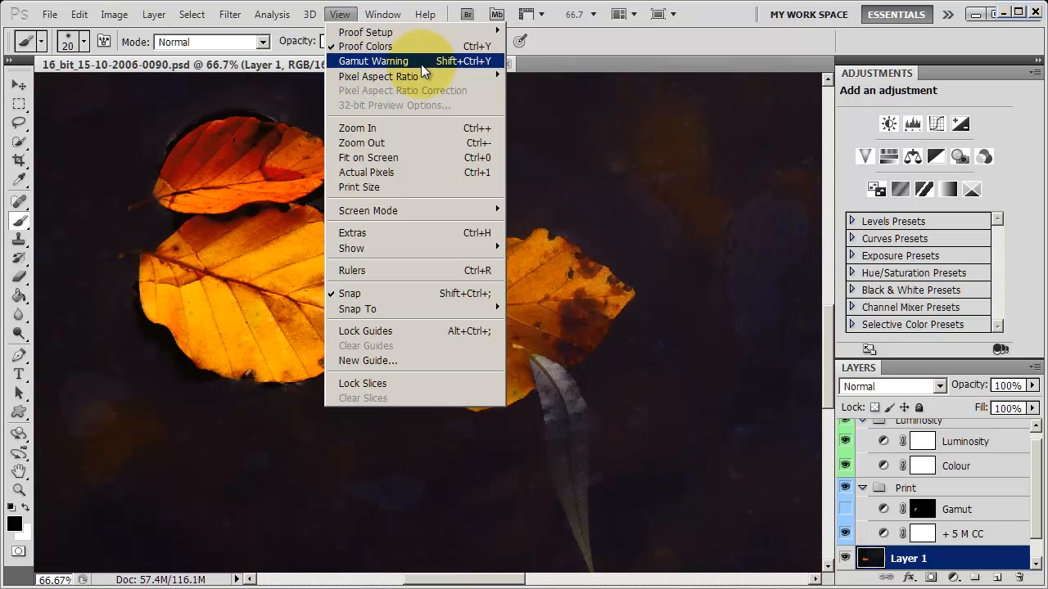
mouse_move(434, 72)
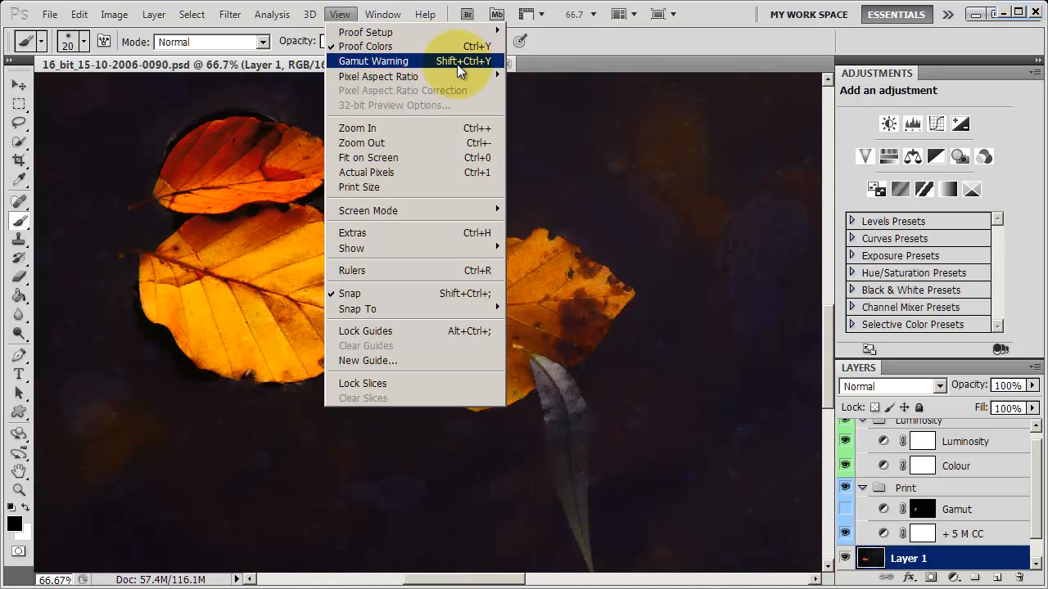
left_click(372, 61)
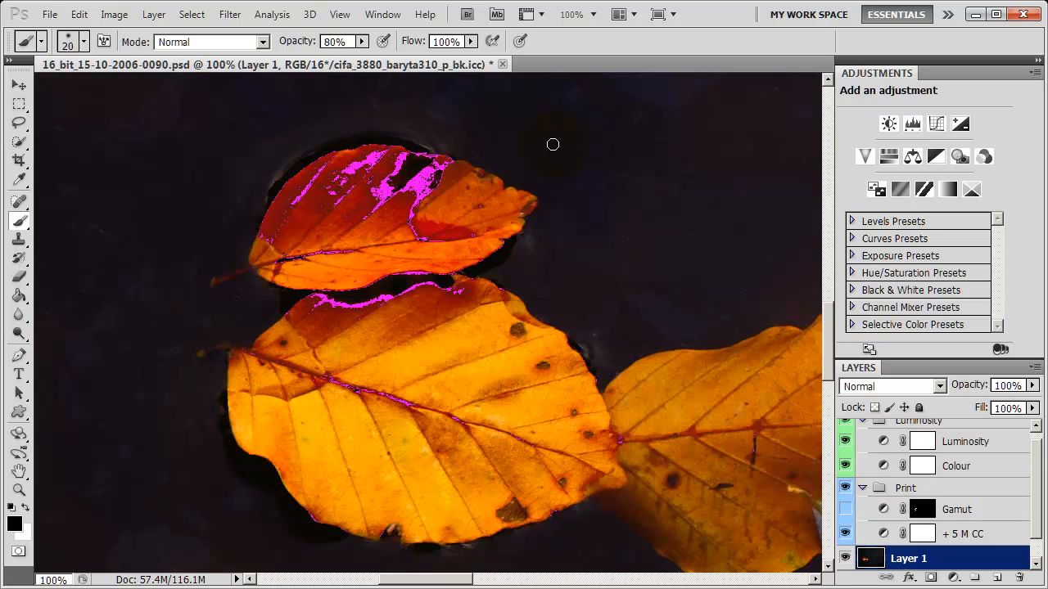
mouse_move(553, 144)
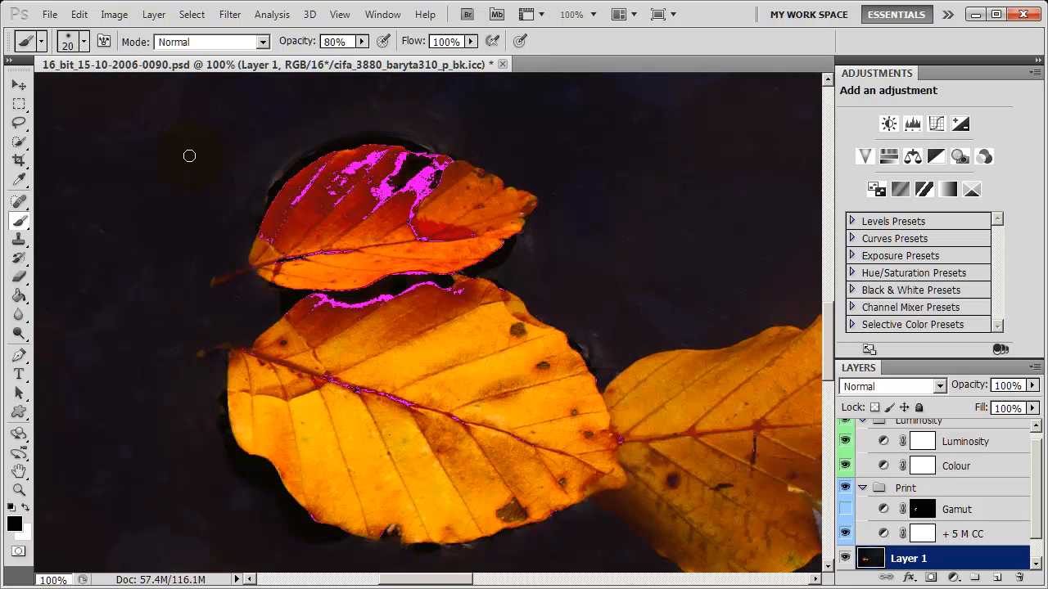
mouse_move(186, 156)
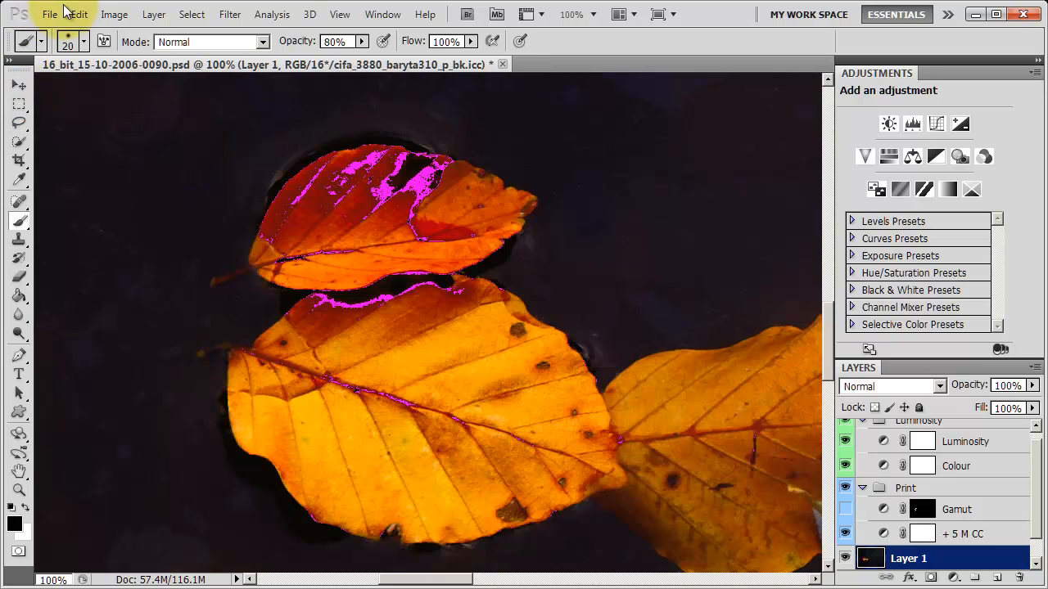
mouse_move(79, 18)
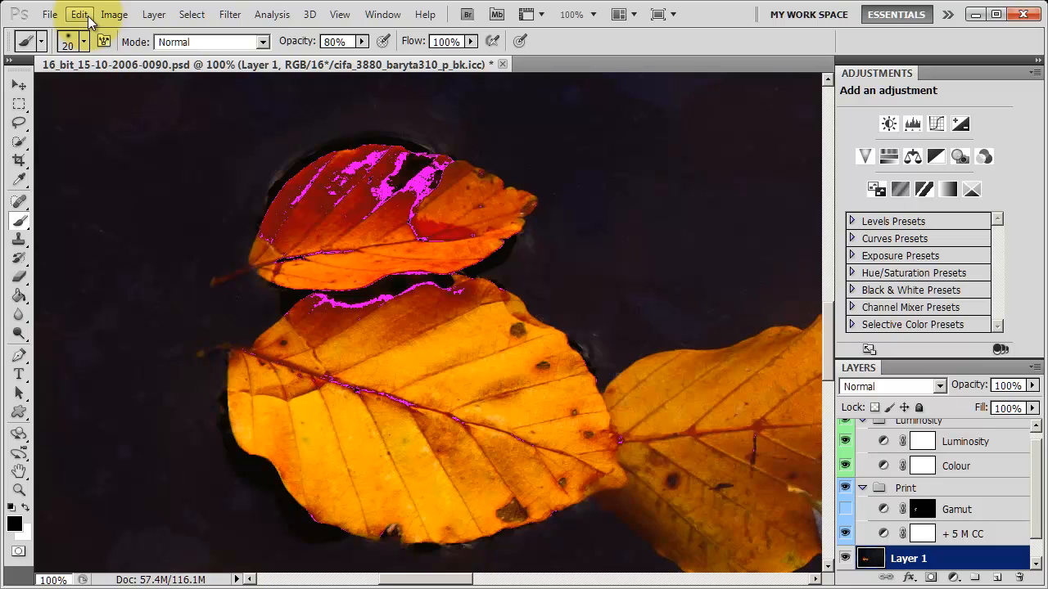
left_click(62, 15)
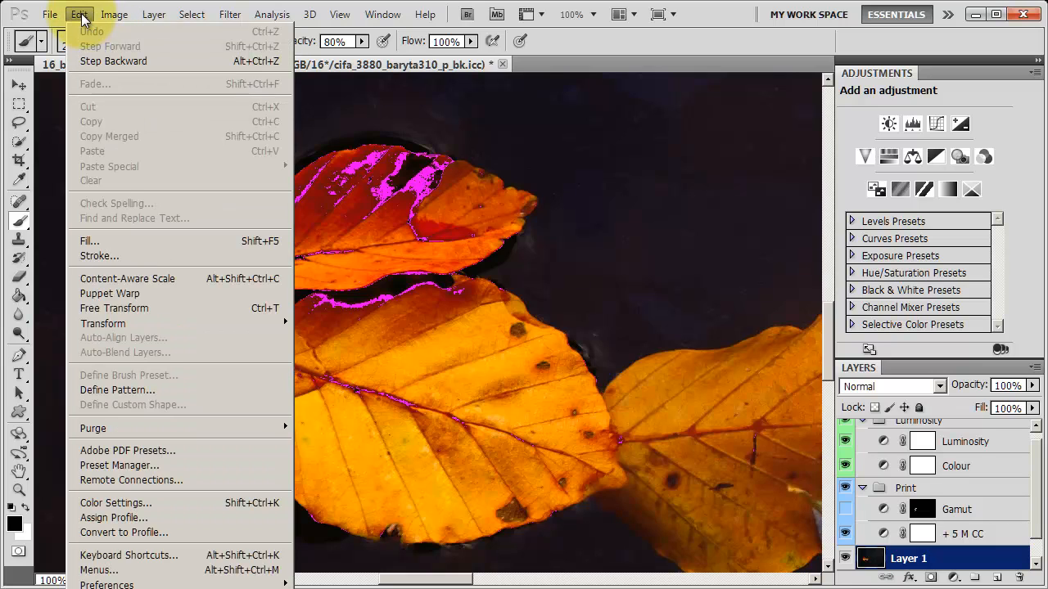
mouse_move(107, 586)
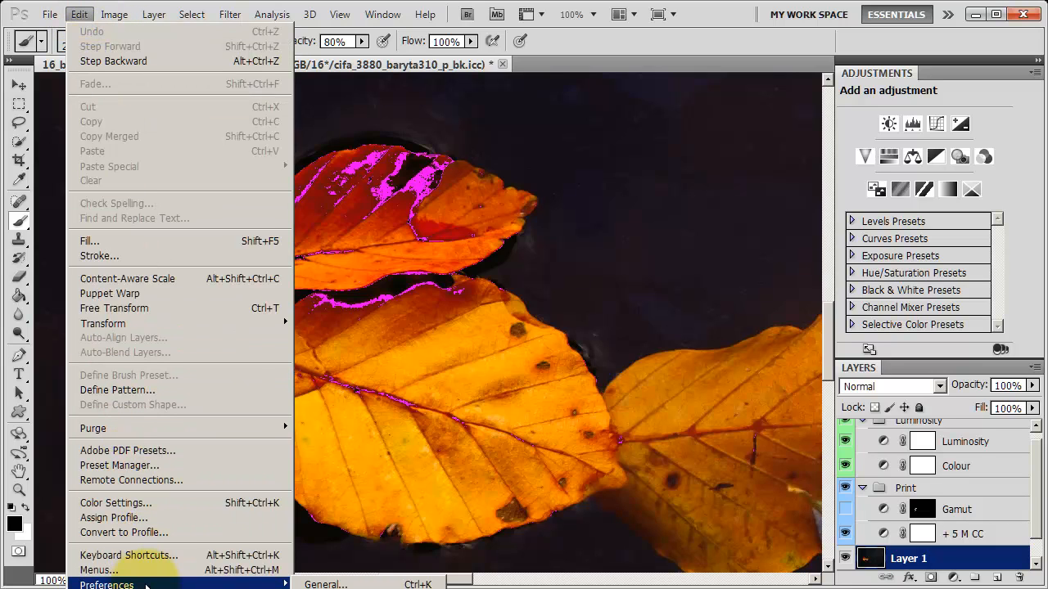
mouse_move(98, 570)
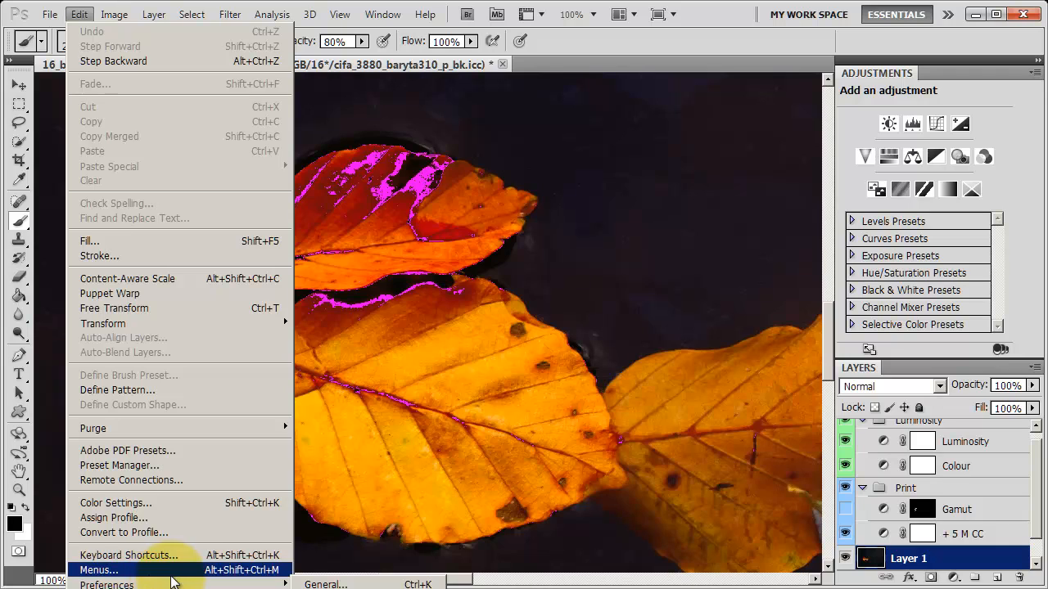
mouse_move(106, 583)
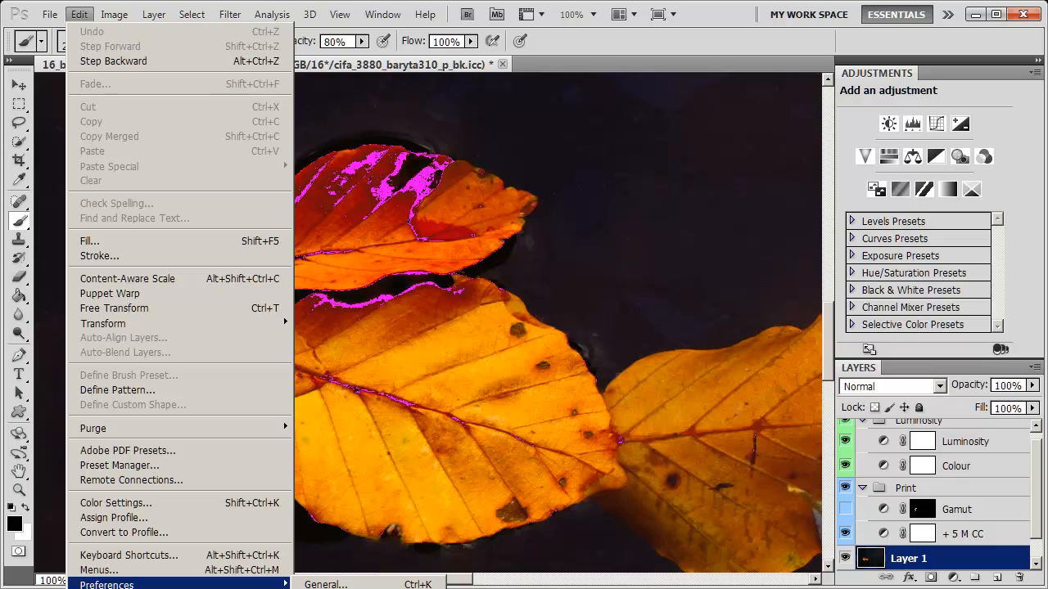
left_click(106, 583)
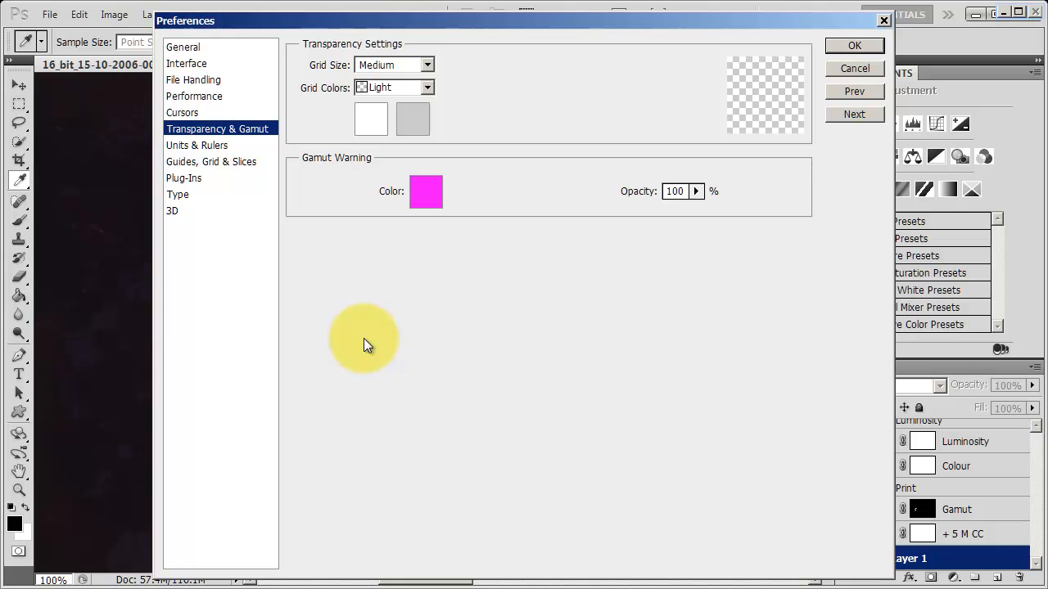
mouse_move(377, 198)
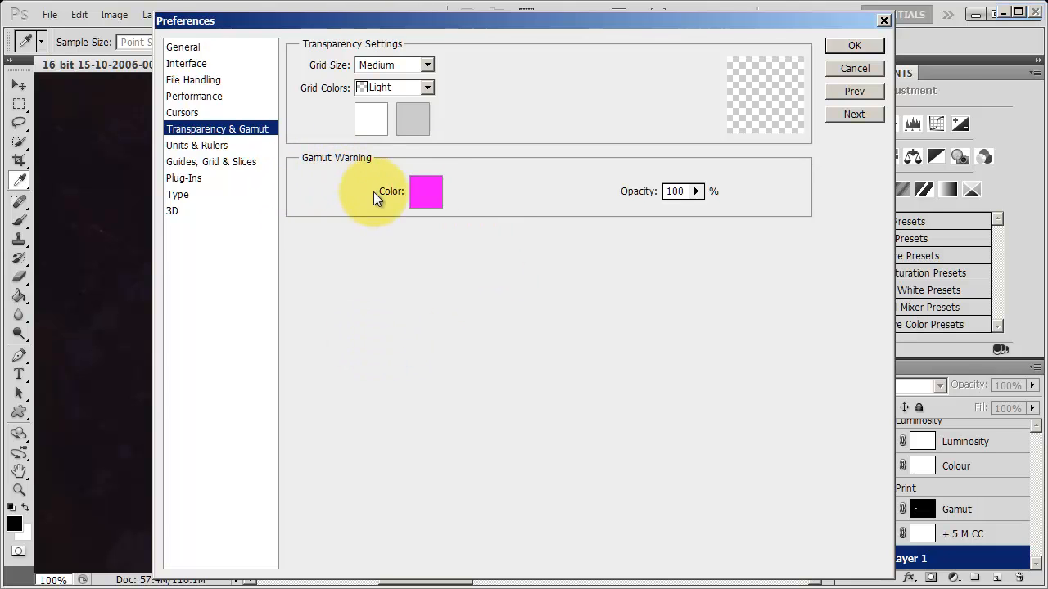
left_click(425, 192)
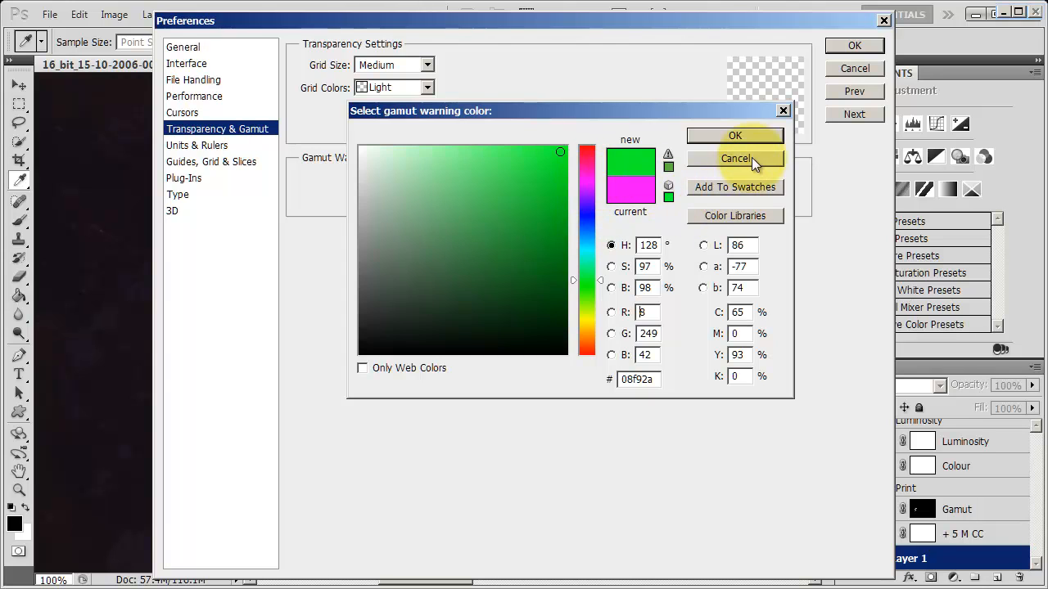
left_click(737, 157)
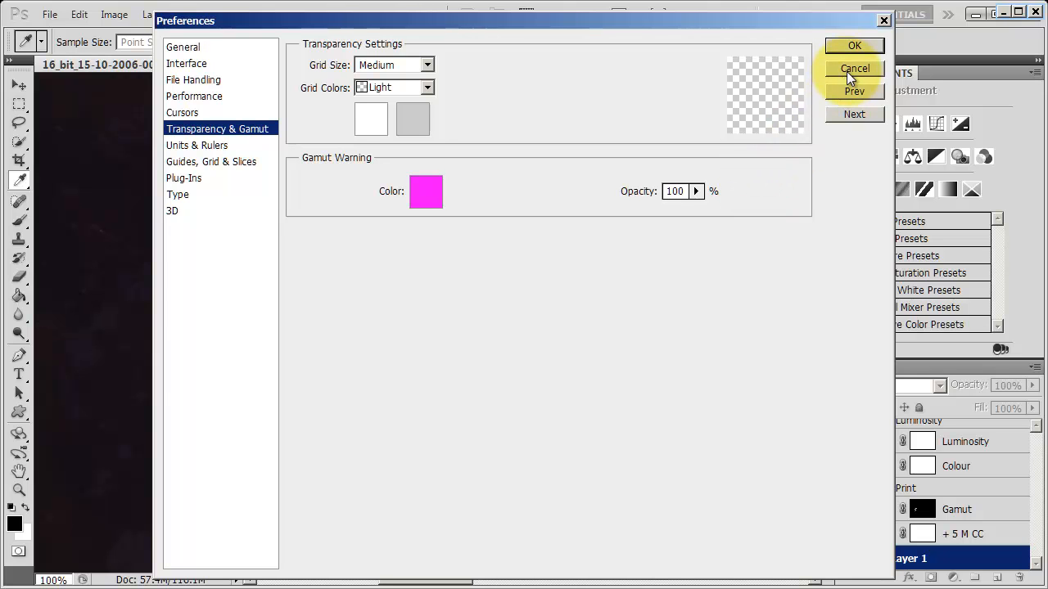
left_click(854, 69)
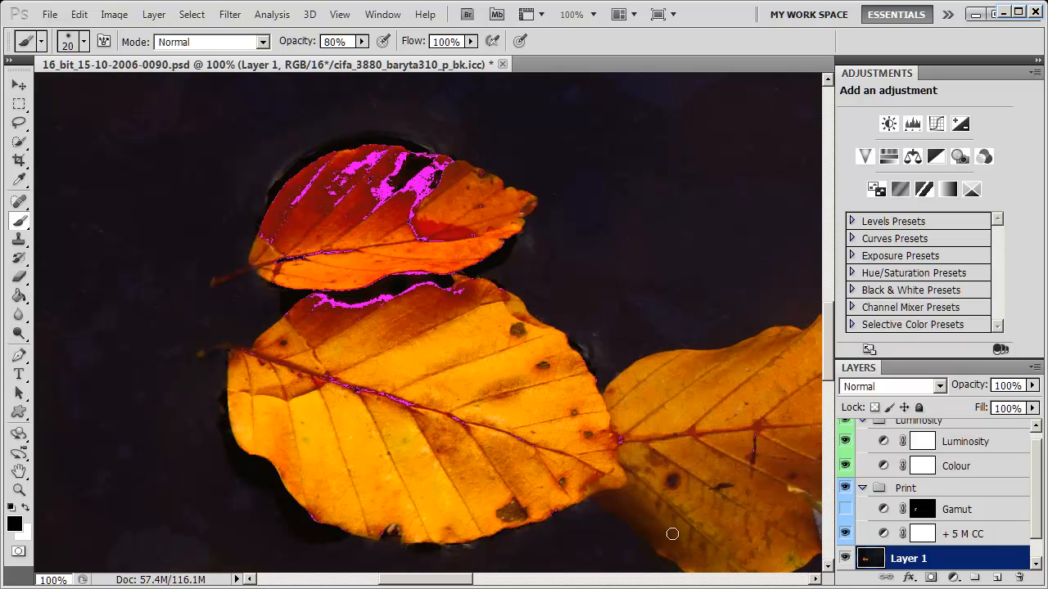
mouse_move(809, 372)
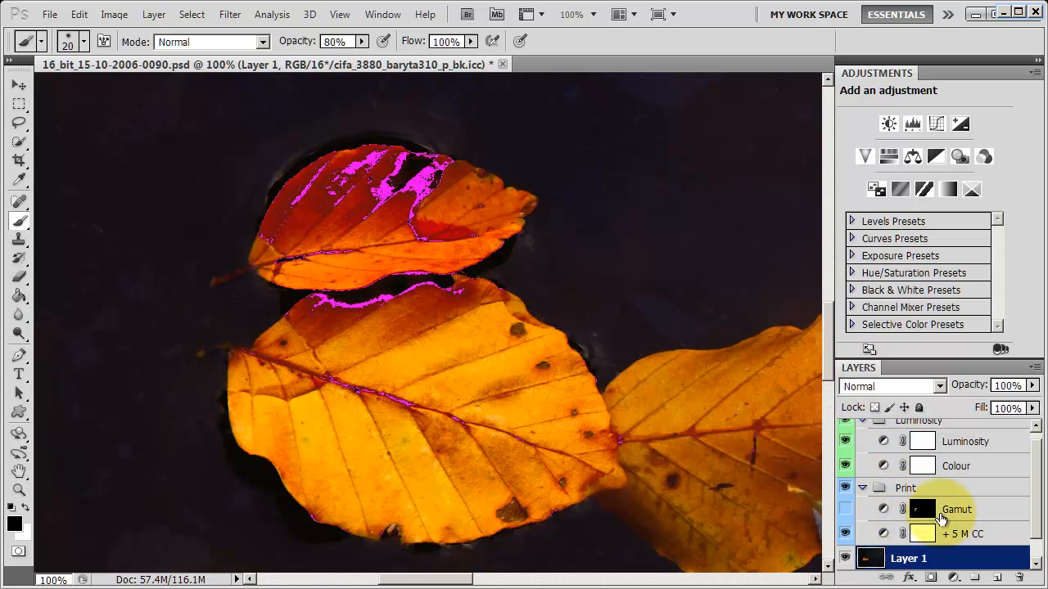
left_click(953, 510)
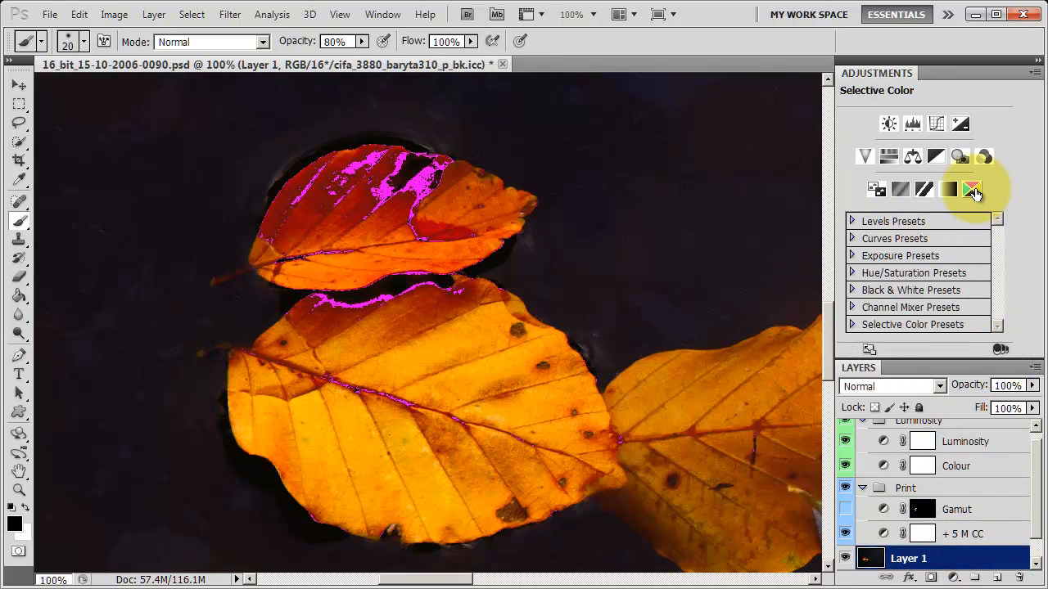
mouse_move(972, 189)
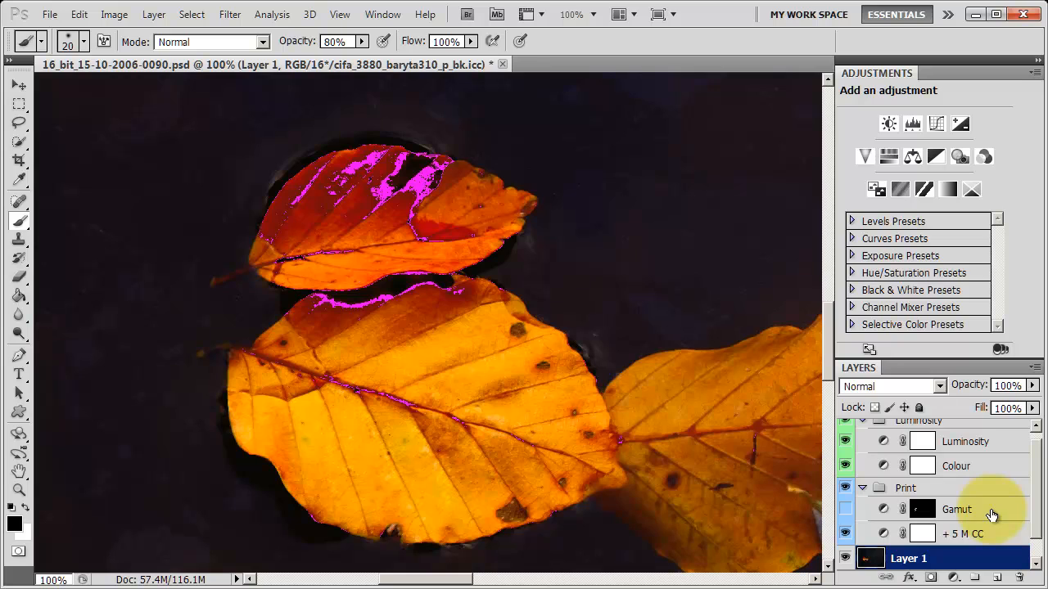
Edit the Gamut Hue/Saturation layer, setting the Saturation field to 40.
left_click(949, 509)
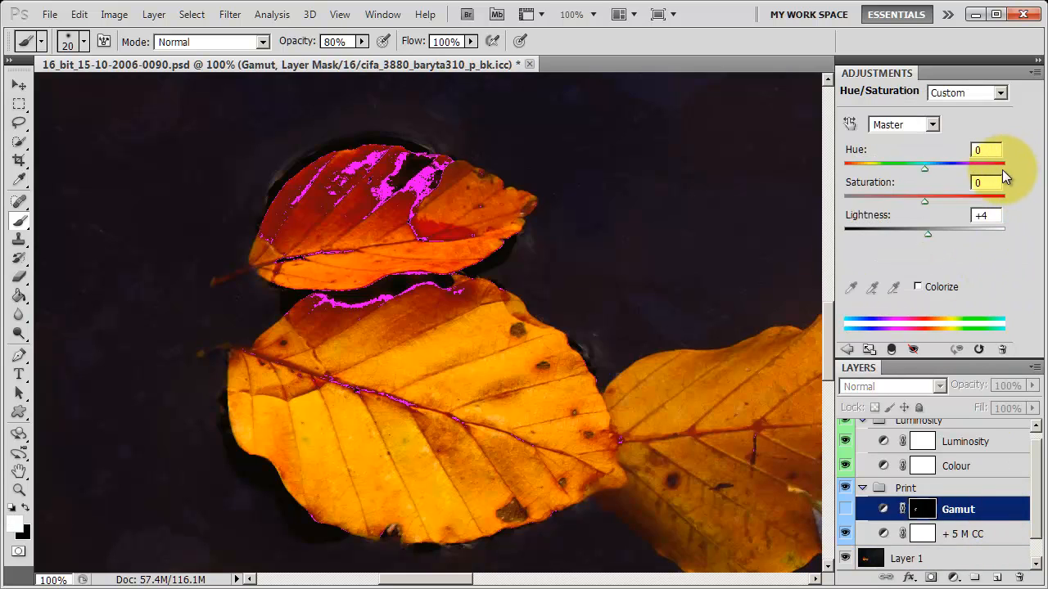
mouse_move(1025, 183)
type("-20")
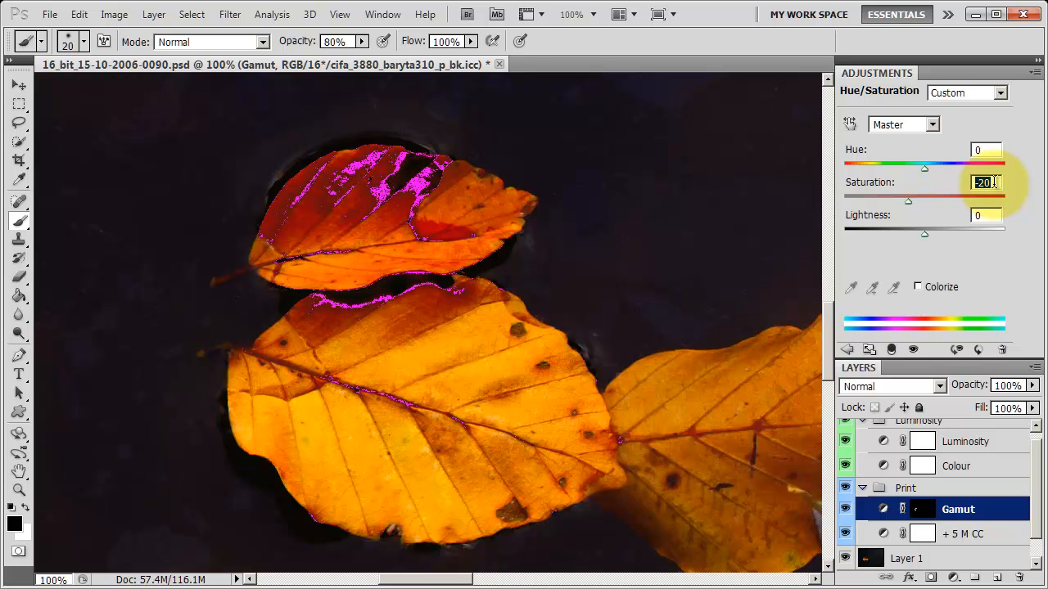
type("40")
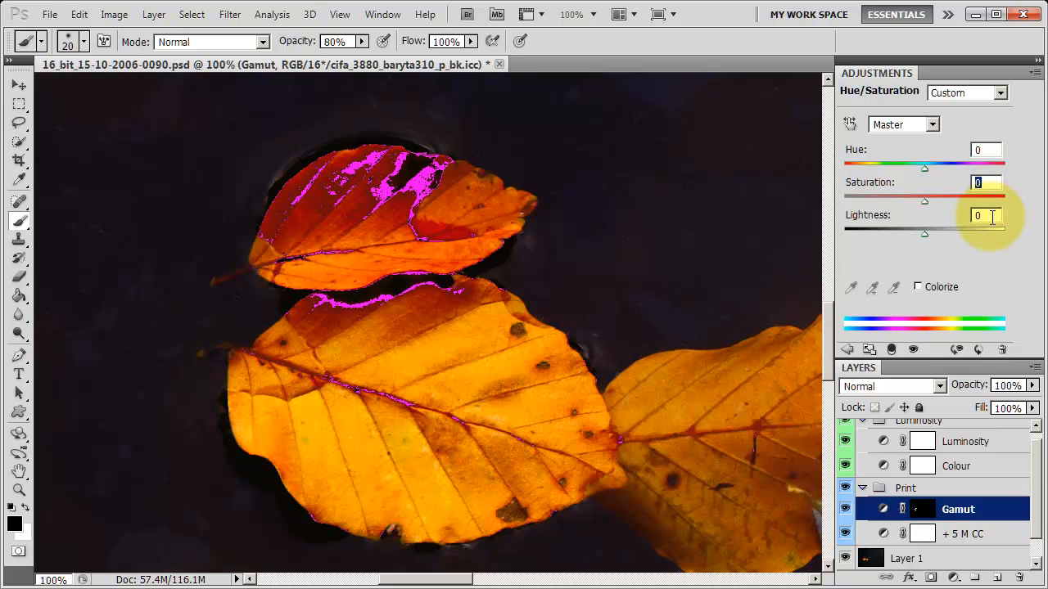
Test a Lightness value of +3 on the Gamut Hue/Saturation layer.
type("+3")
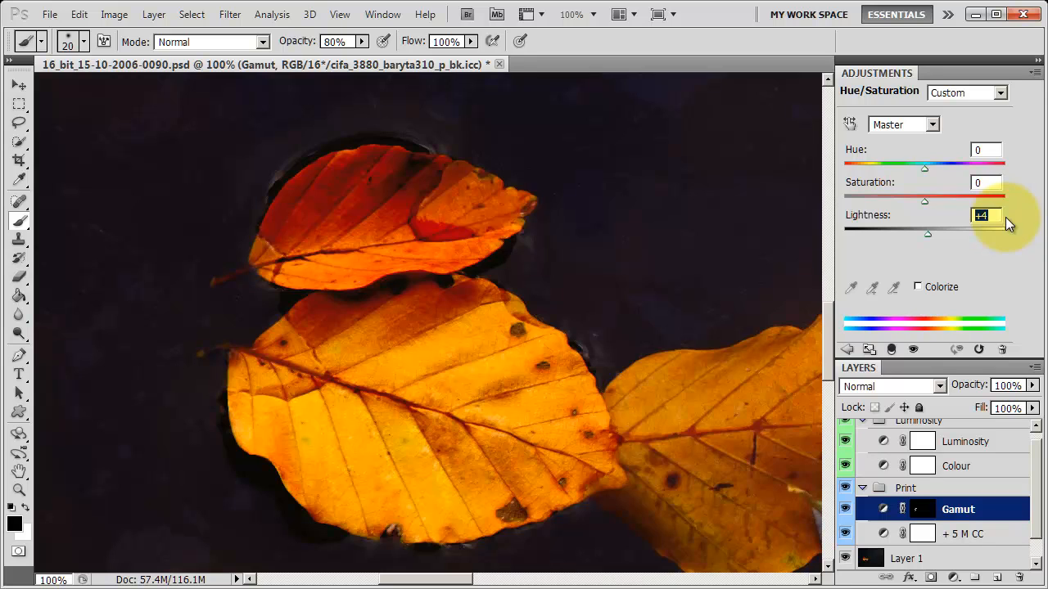
mouse_move(1014, 216)
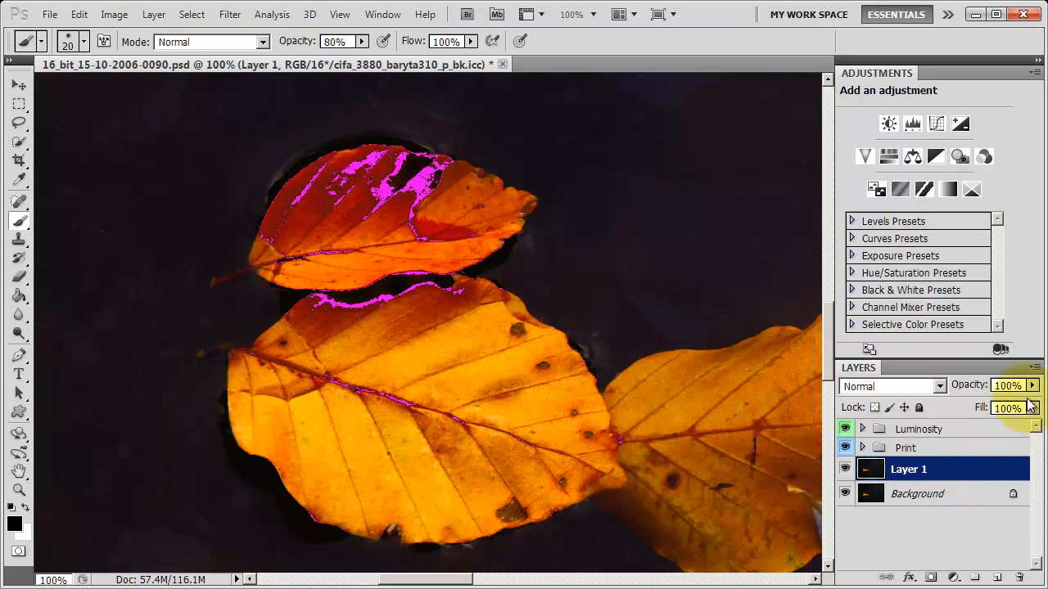
Create a new layer group named Print 2 with a Yellow colour label.
left_click(1037, 367)
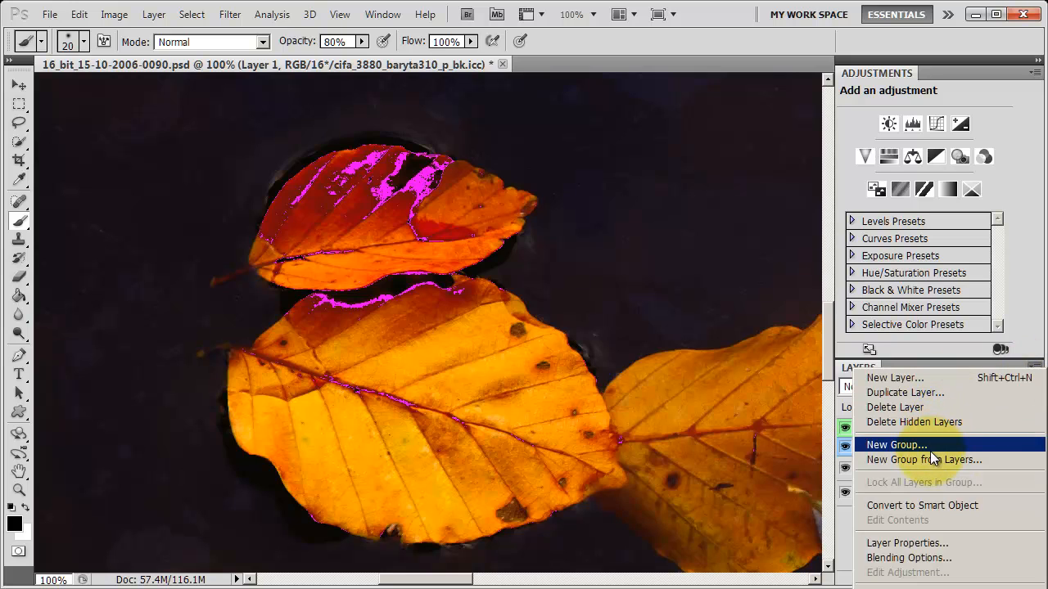
left_click(896, 445)
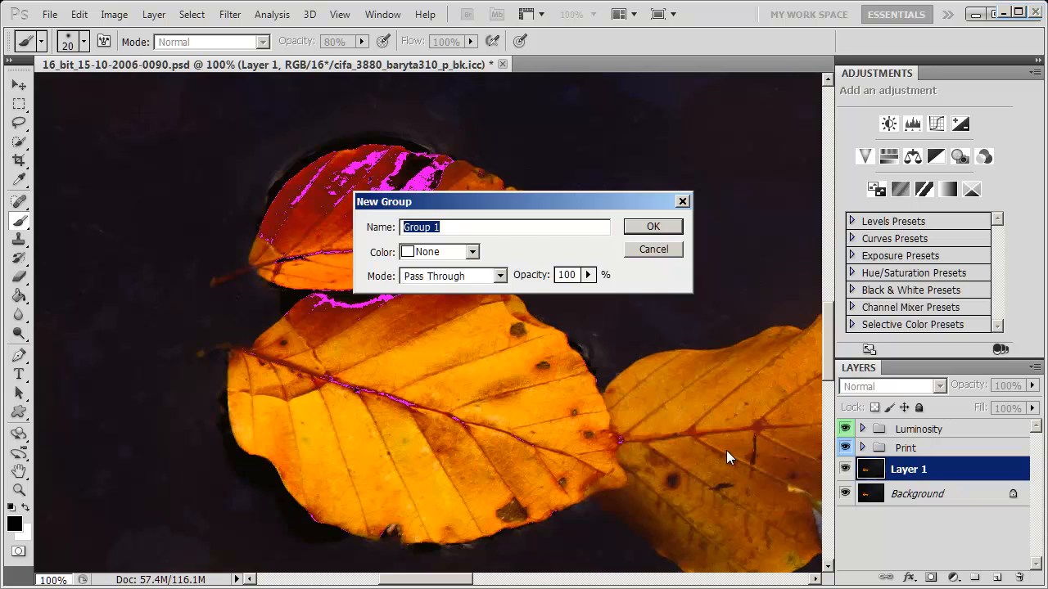
type("Print 2")
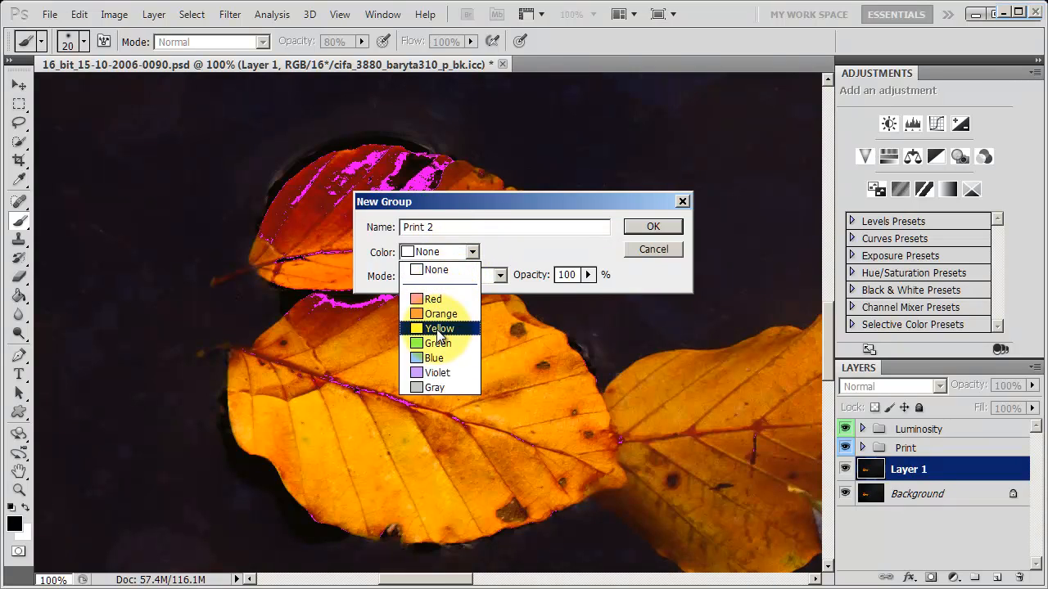
left_click(652, 226)
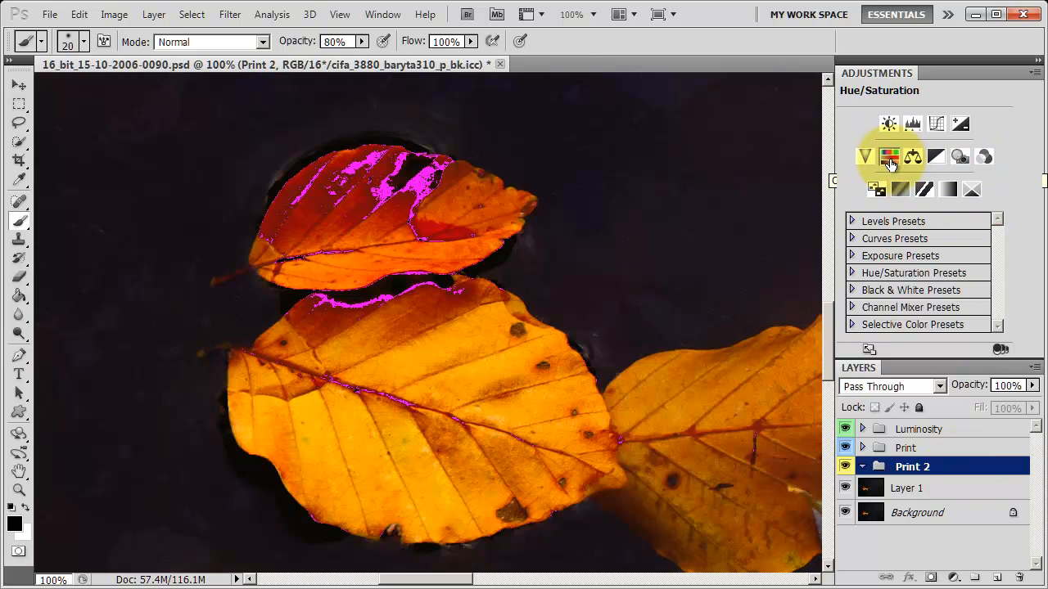
Add a Hue/Saturation adjustment layer inside the Print 2 group.
left_click(889, 157)
type("+6")
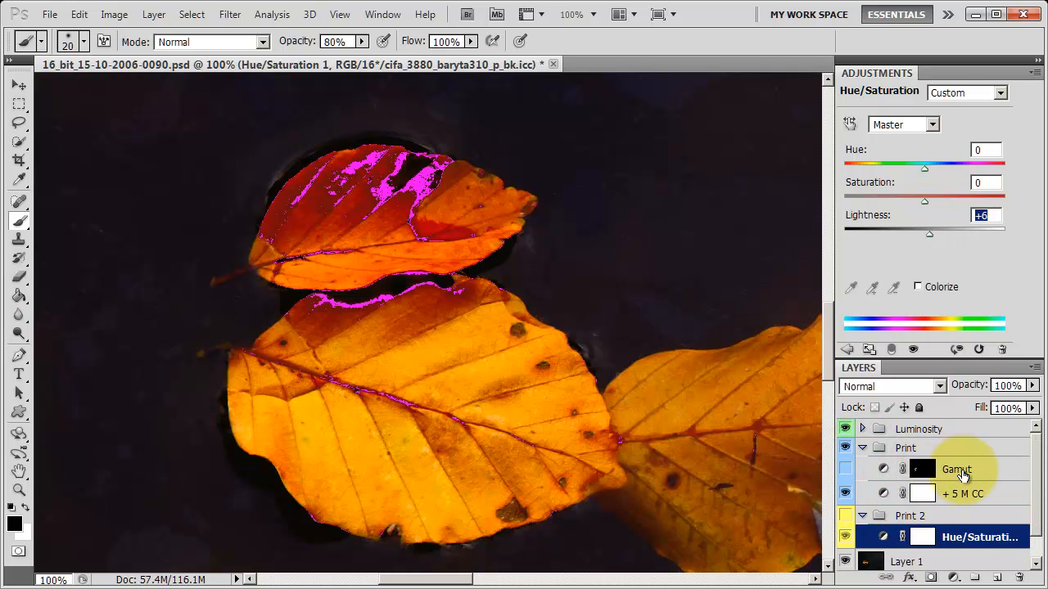
Hide the Gamut warning layer, inspect its settings, and peek inside the Print group.
left_click(847, 469)
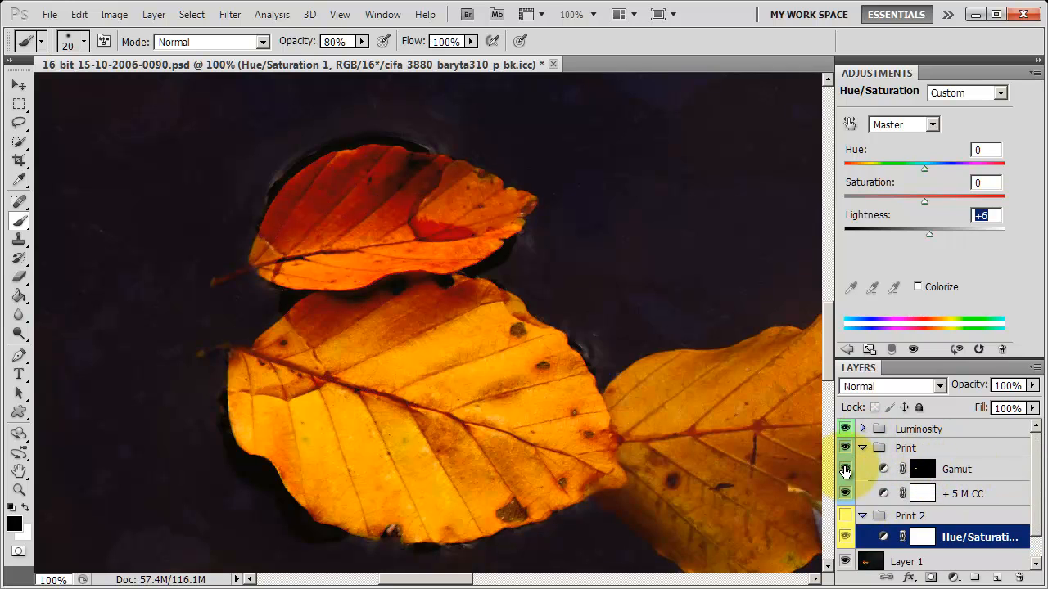
left_click(956, 468)
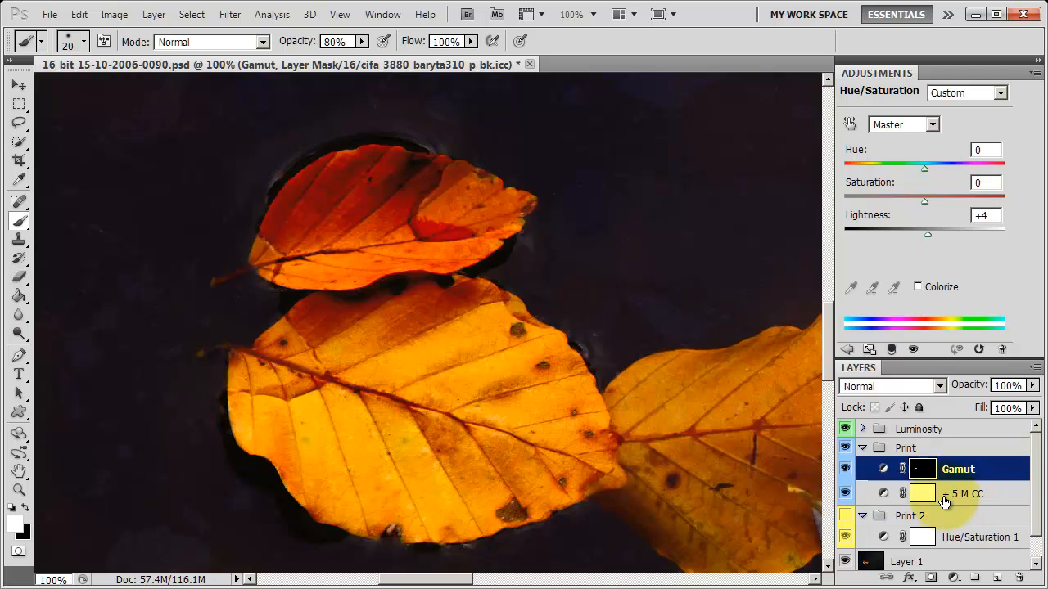
mouse_move(985, 512)
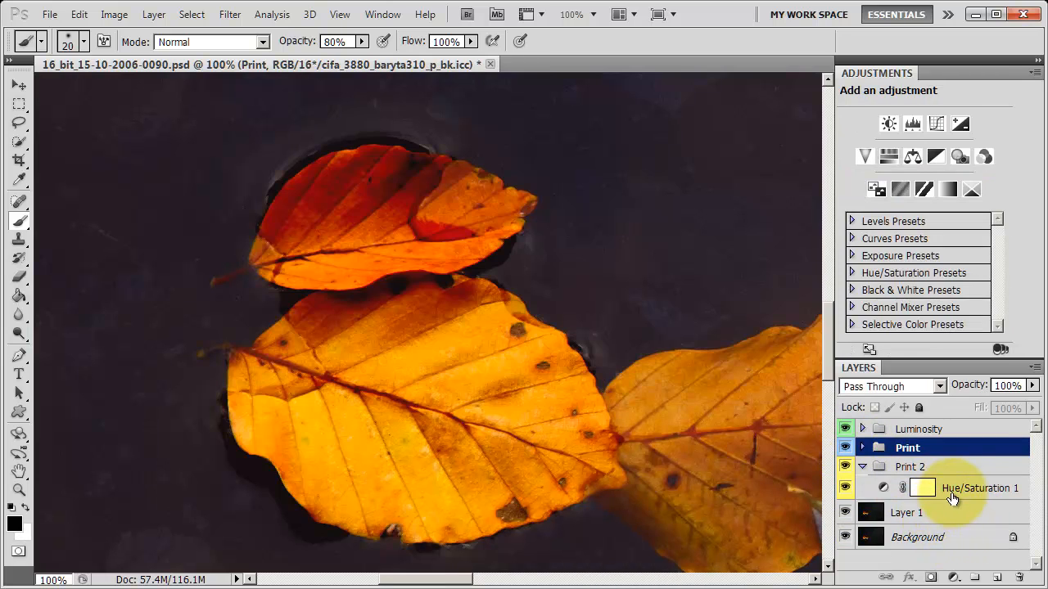
left_click(888, 447)
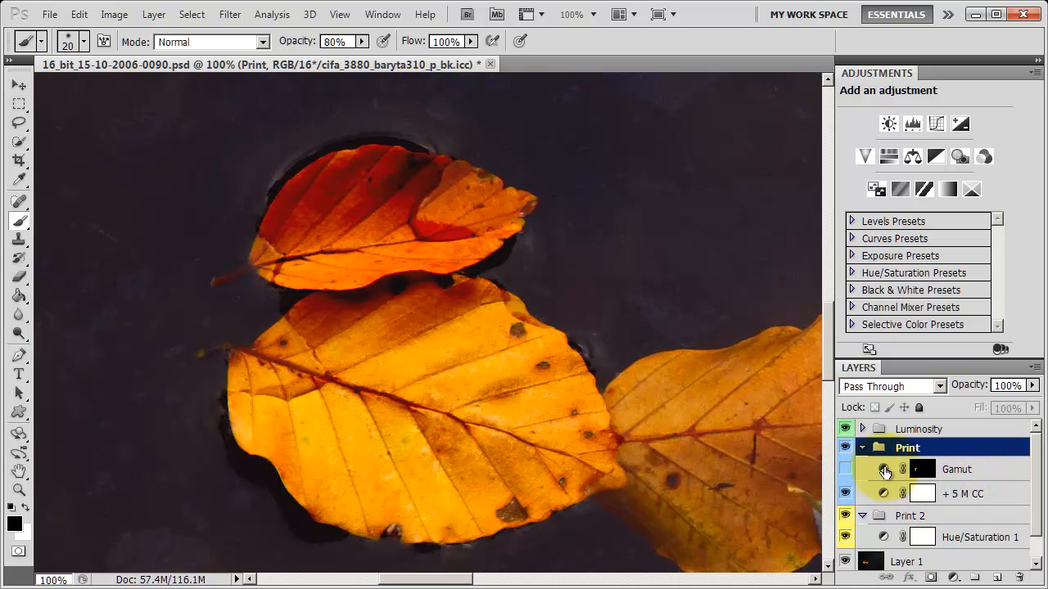
left_click(874, 447)
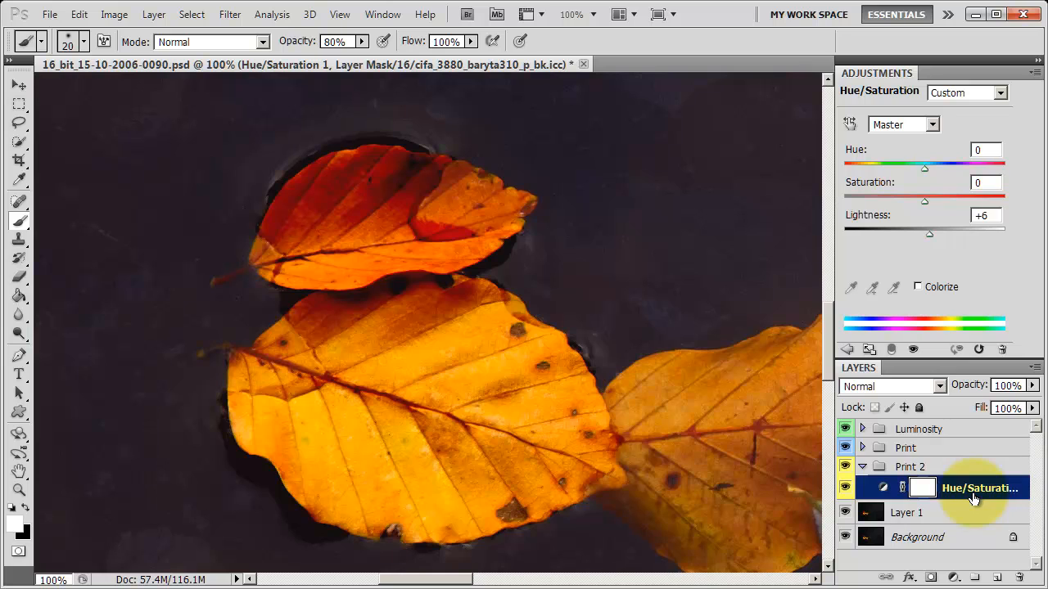
left_click(986, 215)
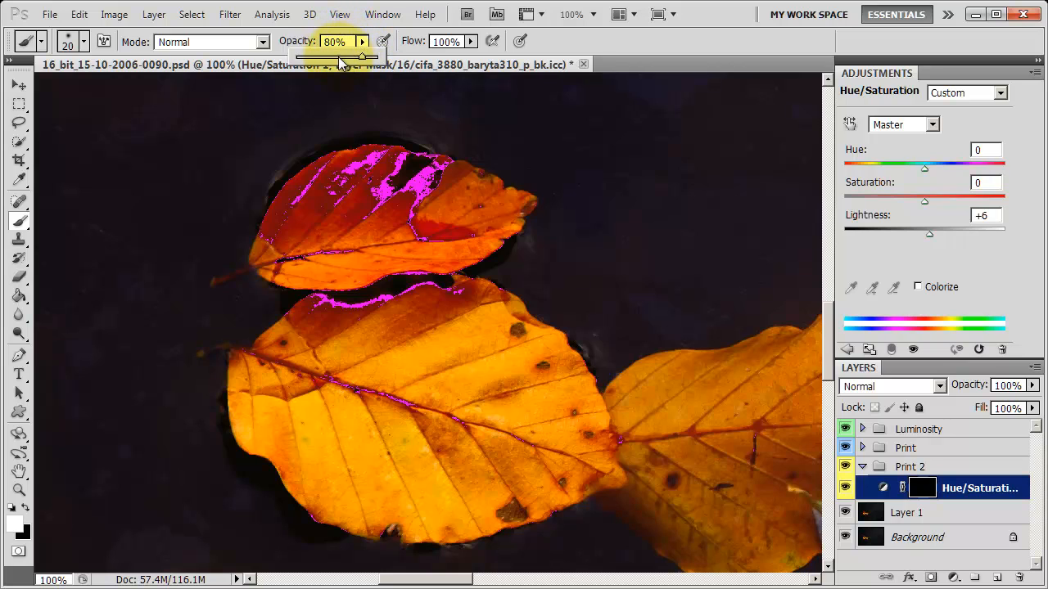
left_click_drag(360, 56, 338, 55)
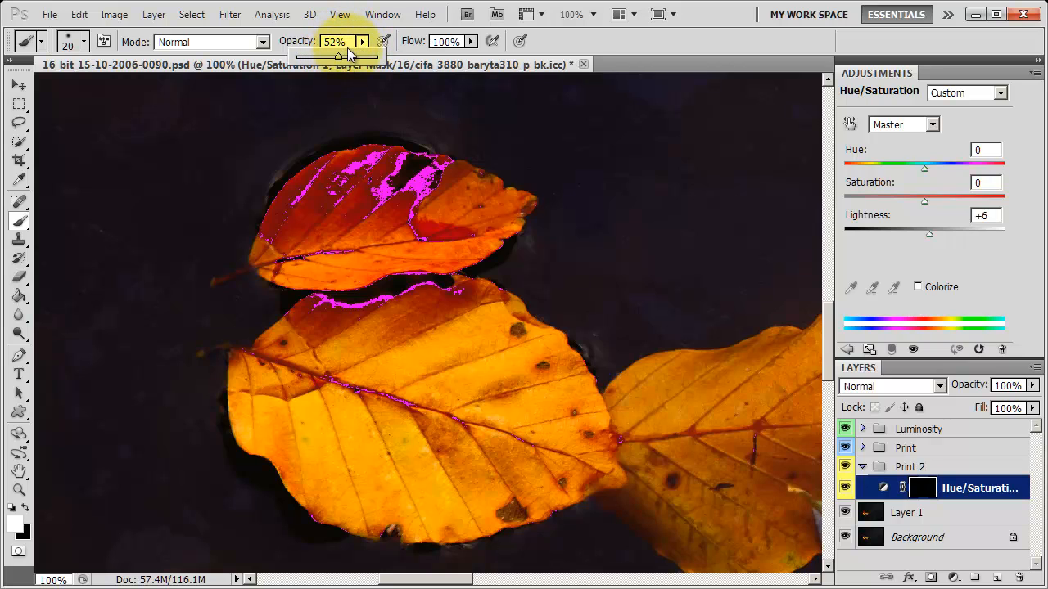
left_click_drag(335, 56, 361, 56)
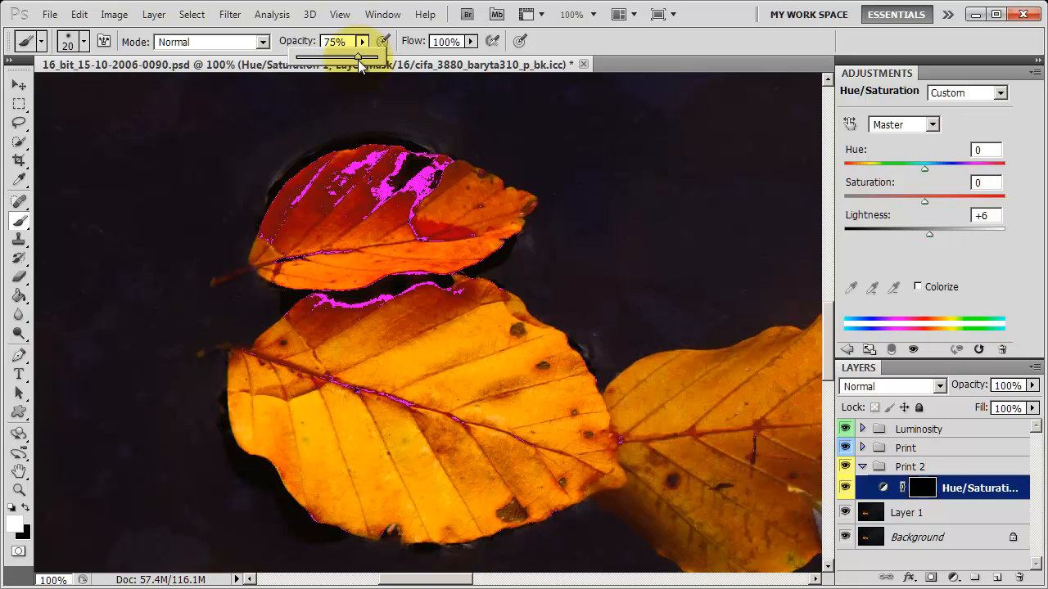
left_click_drag(352, 56, 359, 56)
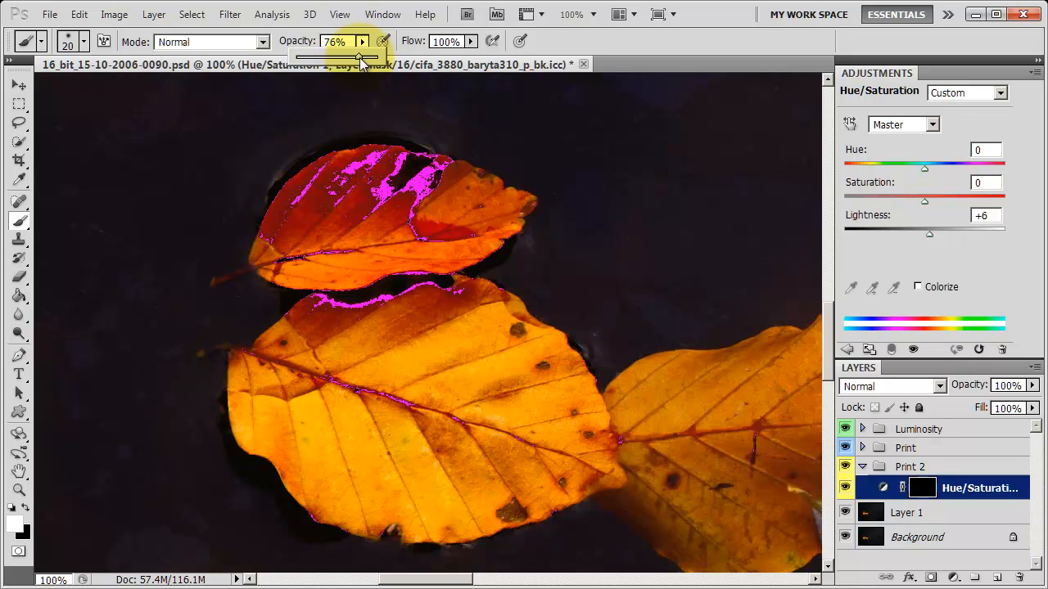
left_click_drag(357, 56, 369, 55)
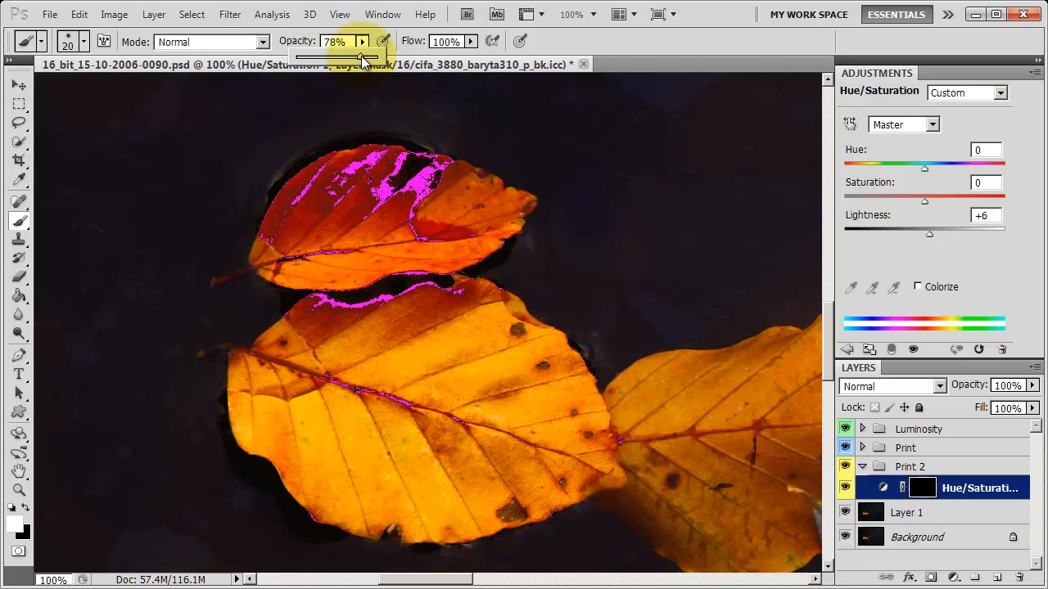
left_click_drag(360, 56, 364, 55)
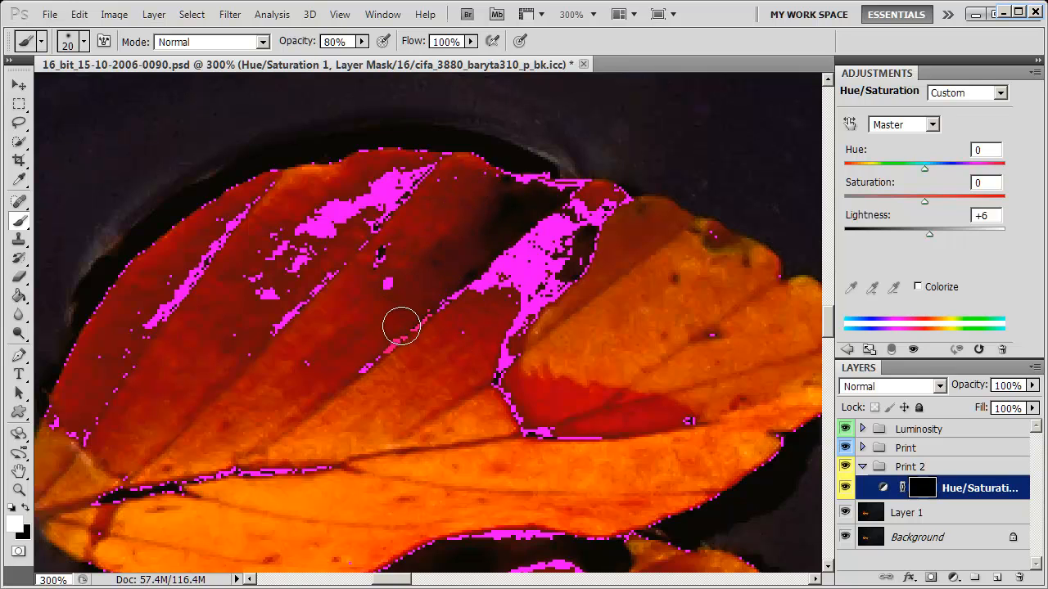
Paint white on the mask over the upper leaf's middle, veins and top-left edge warnings.
left_click_drag(401, 326, 547, 291)
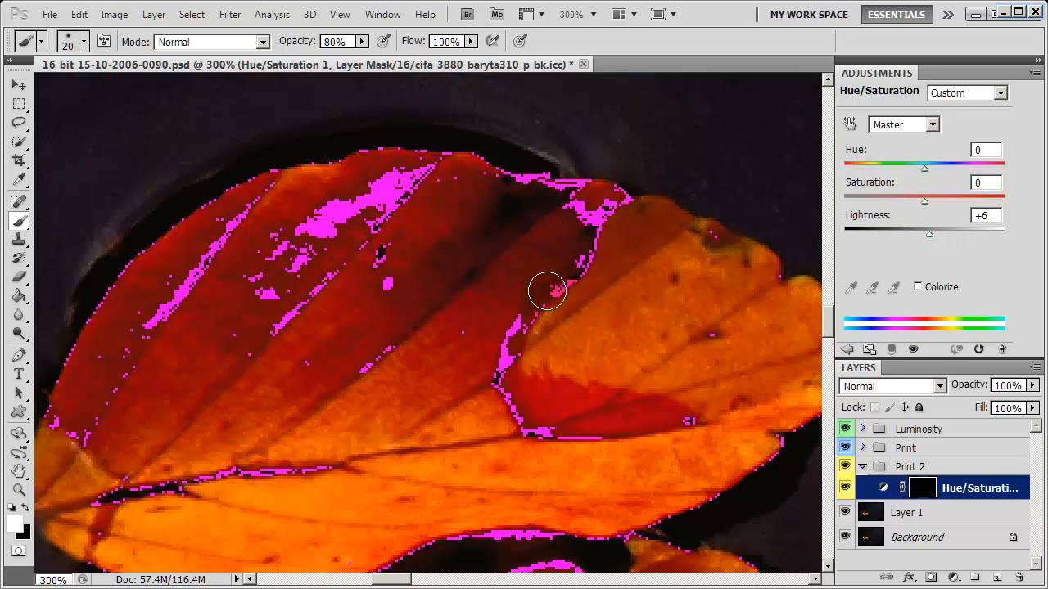
left_click_drag(547, 291, 521, 162)
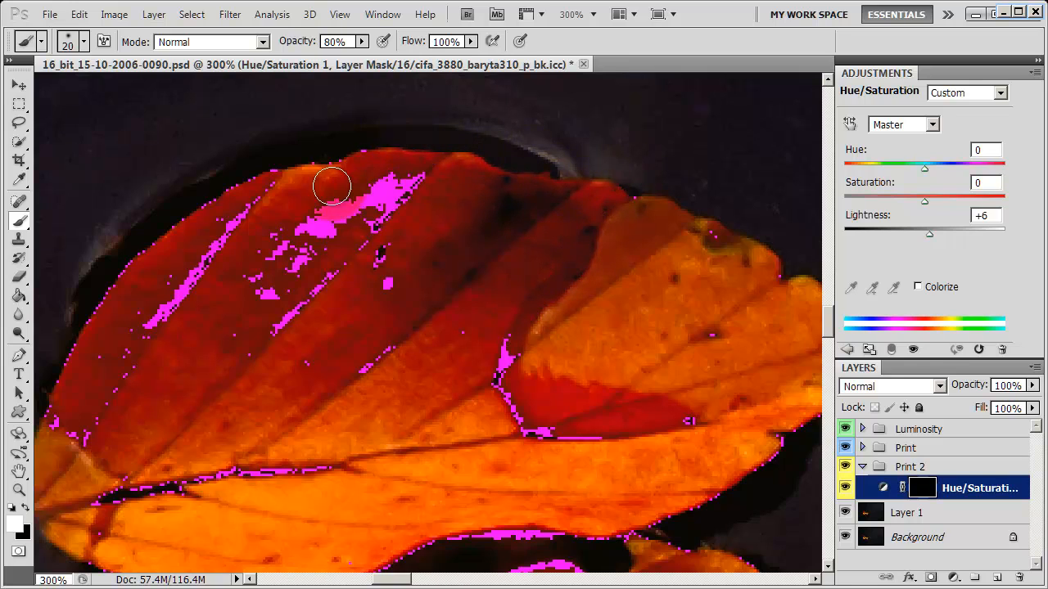
left_click_drag(331, 187, 249, 178)
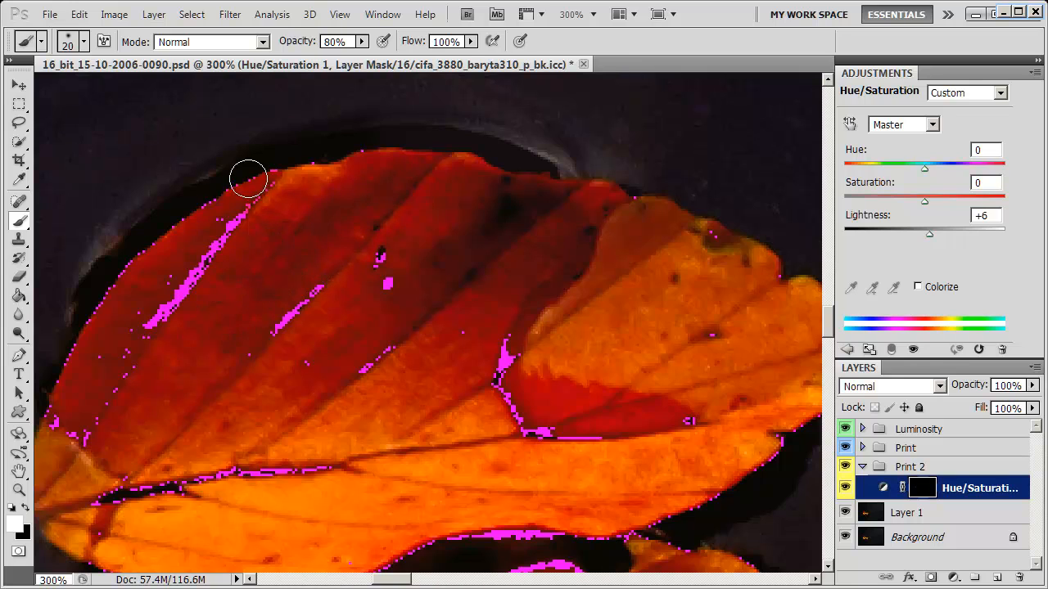
left_click_drag(249, 177, 65, 394)
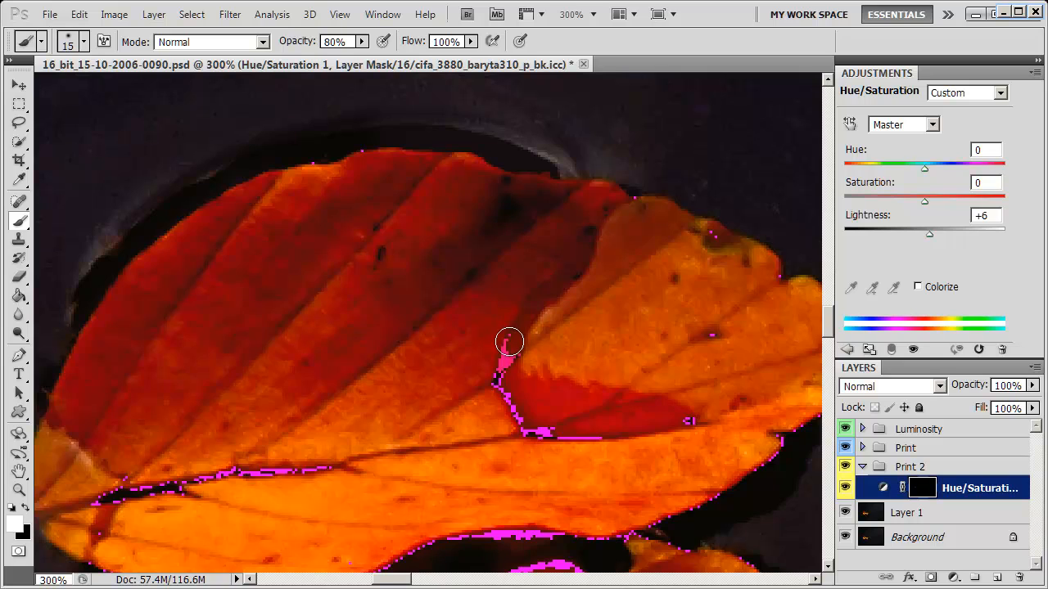
left_click_drag(509, 342, 517, 403)
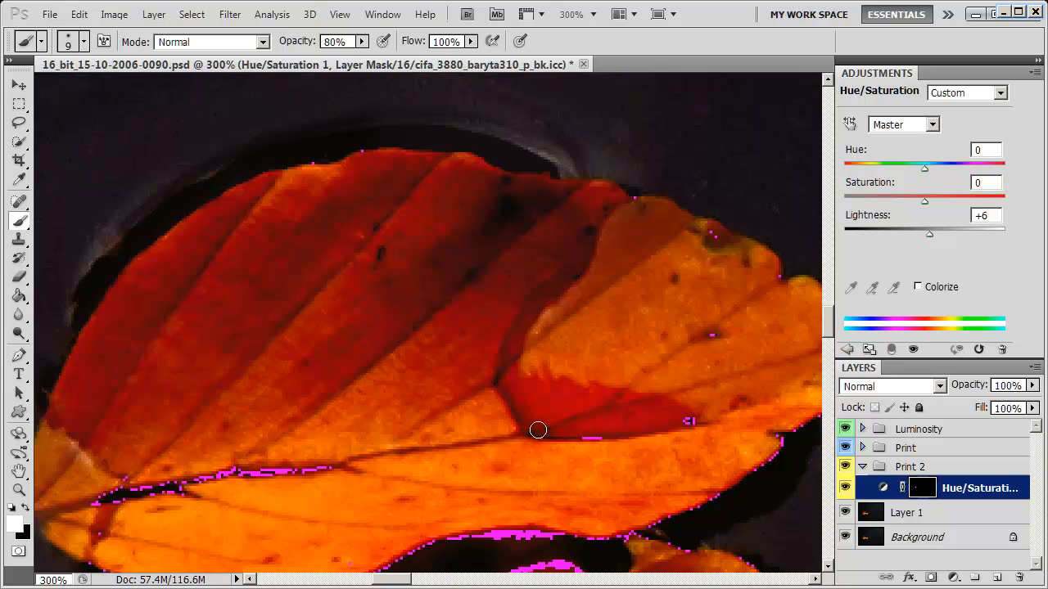
mouse_move(715, 294)
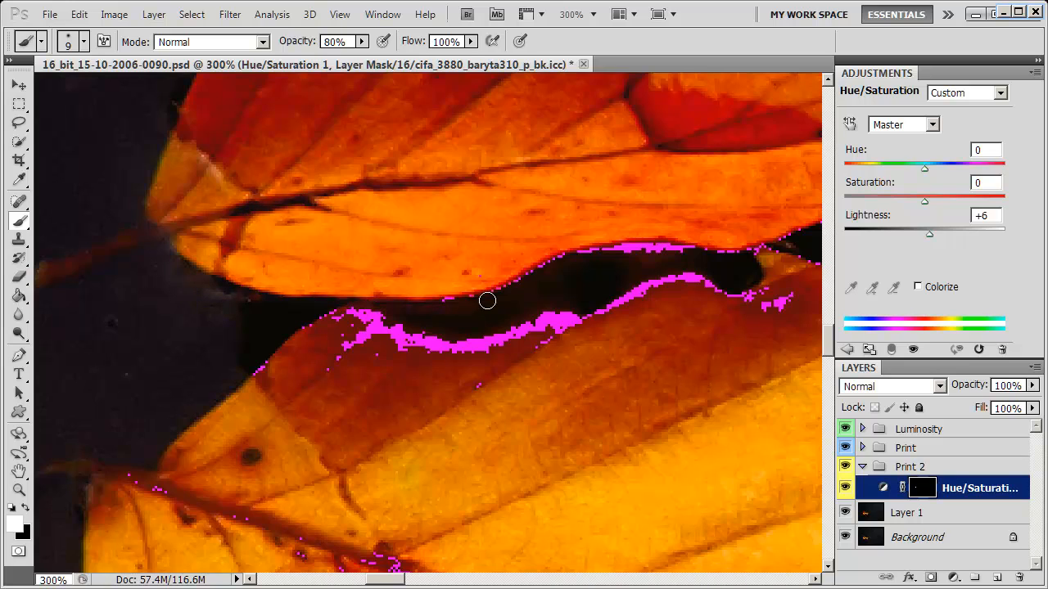
Paint away the magenta band on the lower leaf's top edge, main vein and bottom rim.
left_click_drag(488, 302, 696, 269)
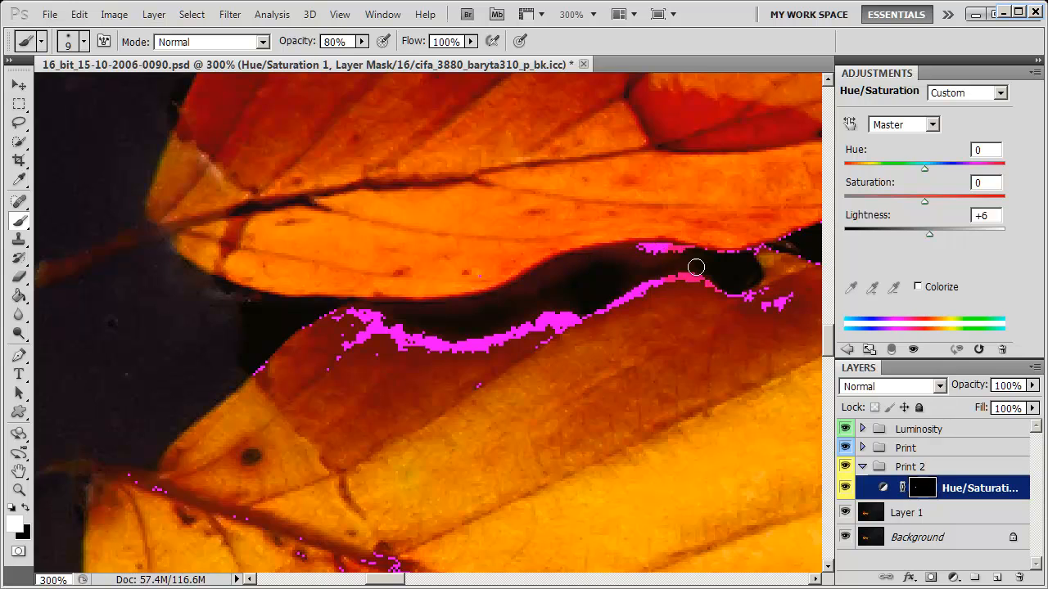
left_click_drag(696, 266, 691, 271)
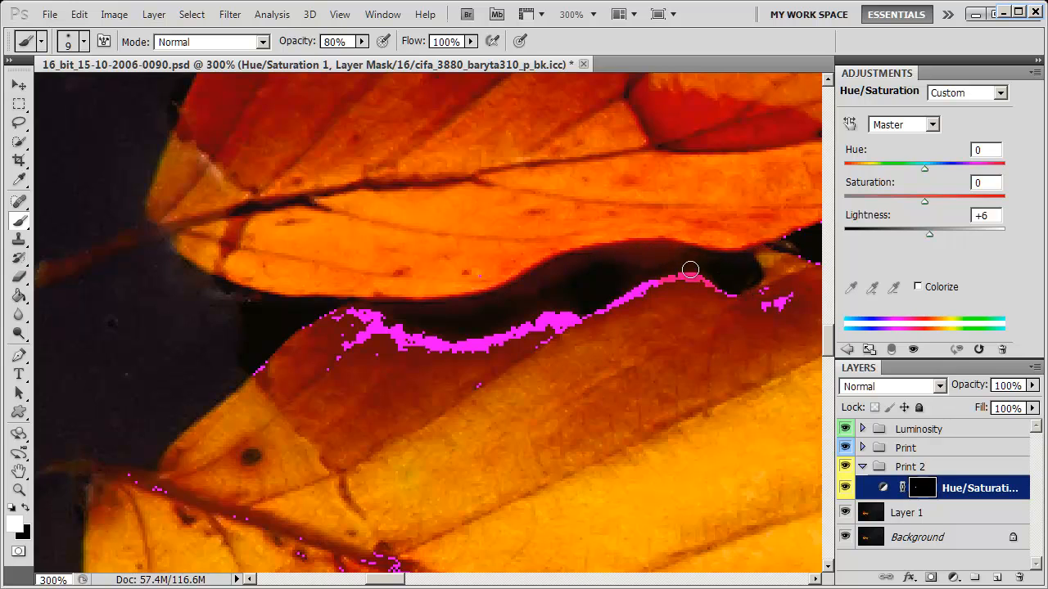
left_click_drag(691, 271, 481, 335)
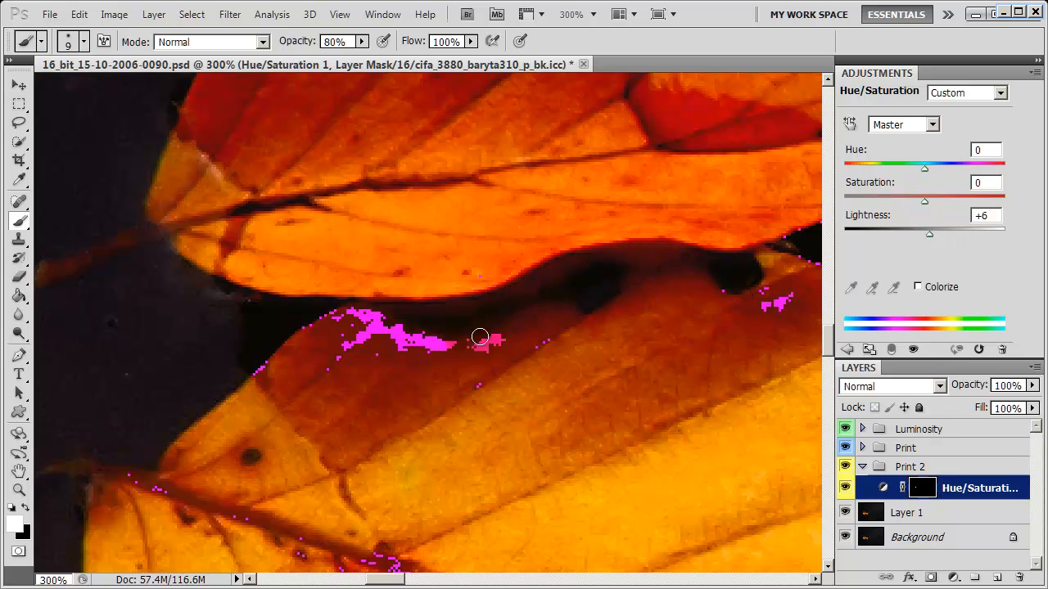
left_click_drag(478, 335, 338, 308)
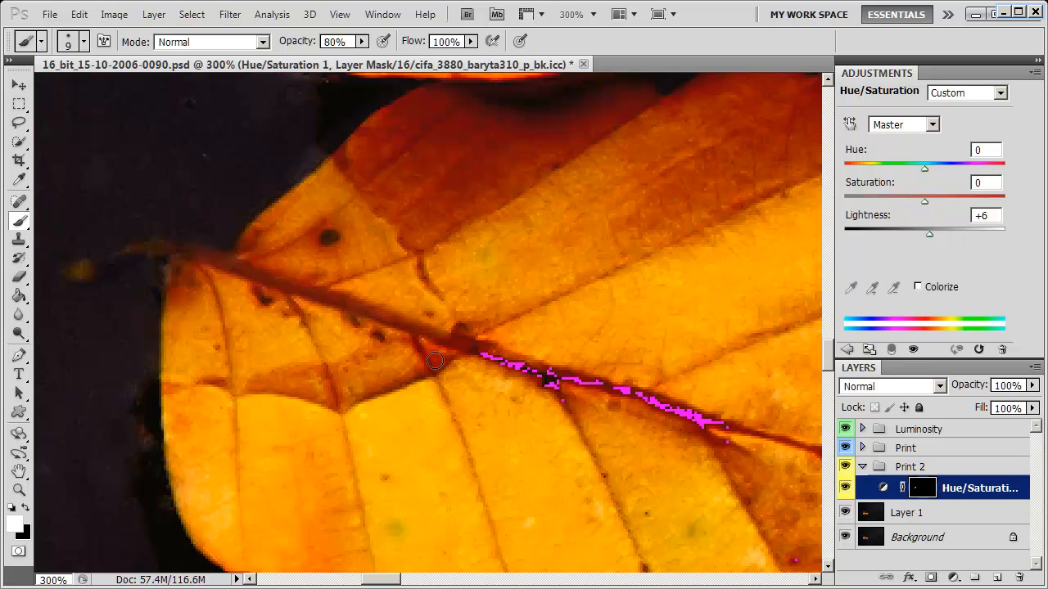
left_click_drag(436, 360, 586, 387)
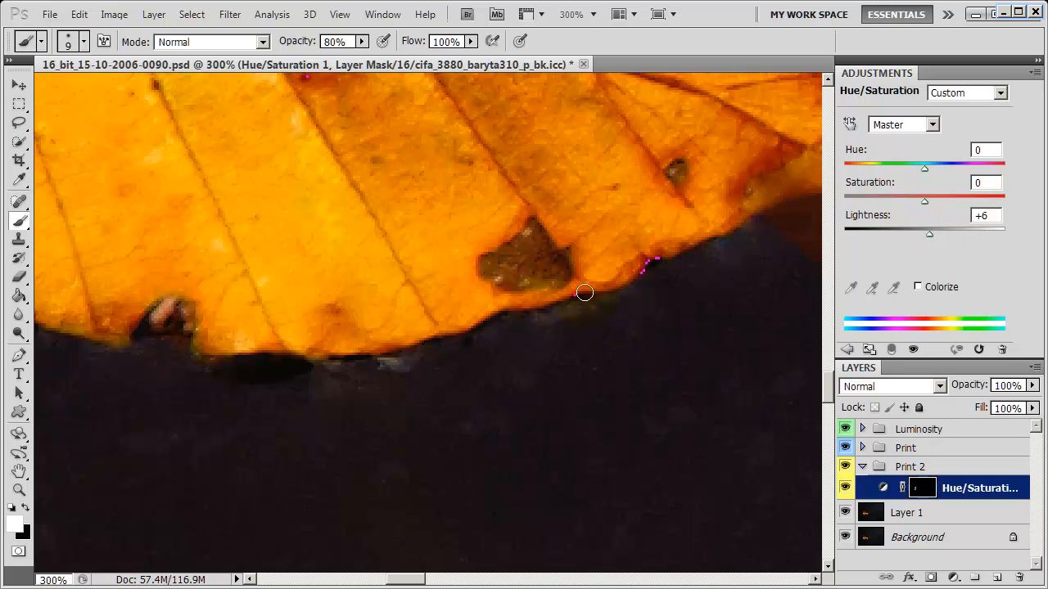
left_click_drag(585, 293, 521, 318)
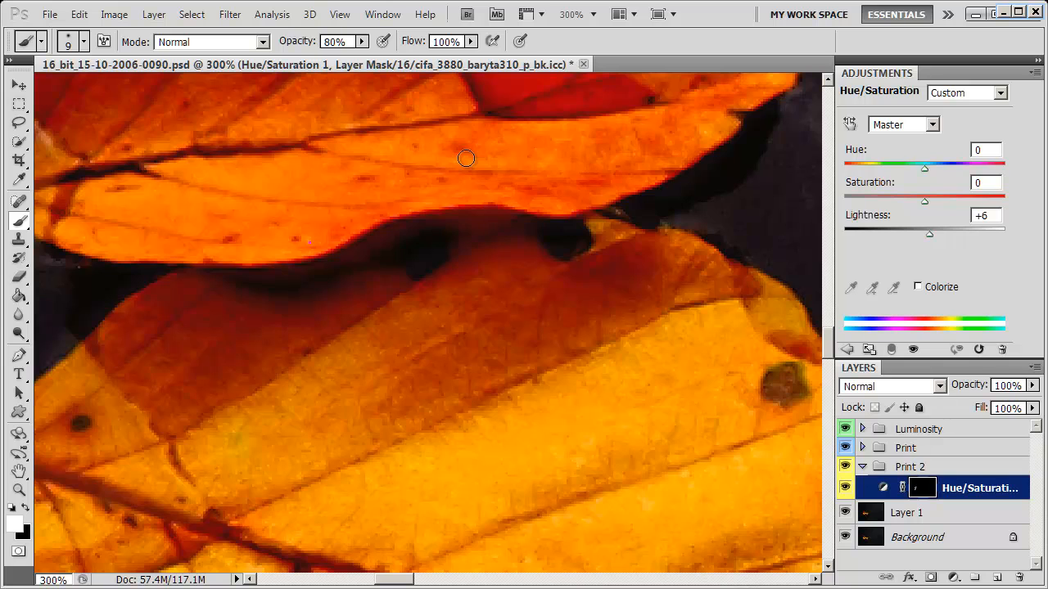
mouse_move(421, 190)
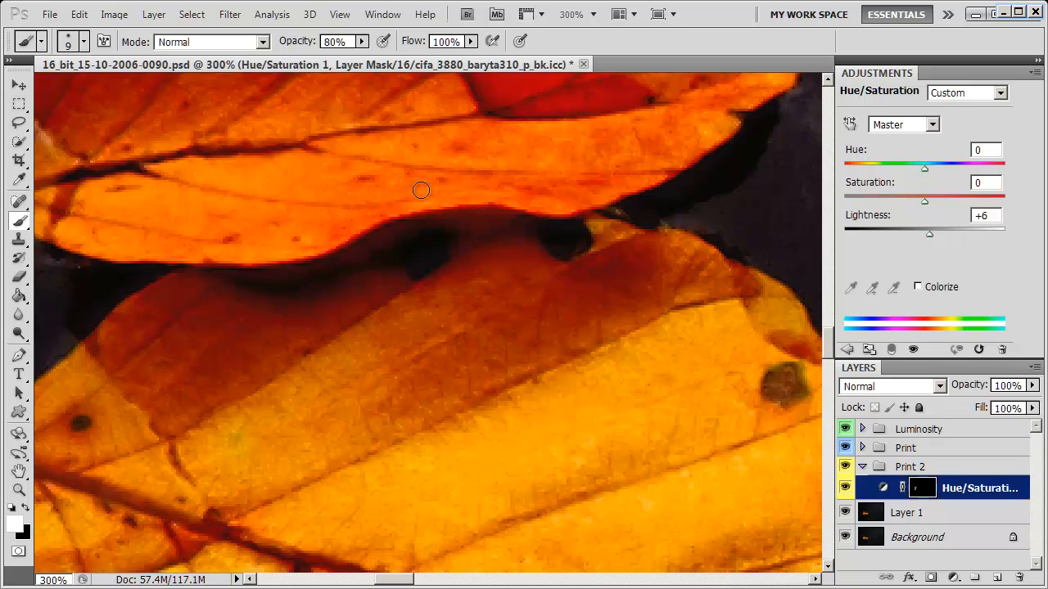